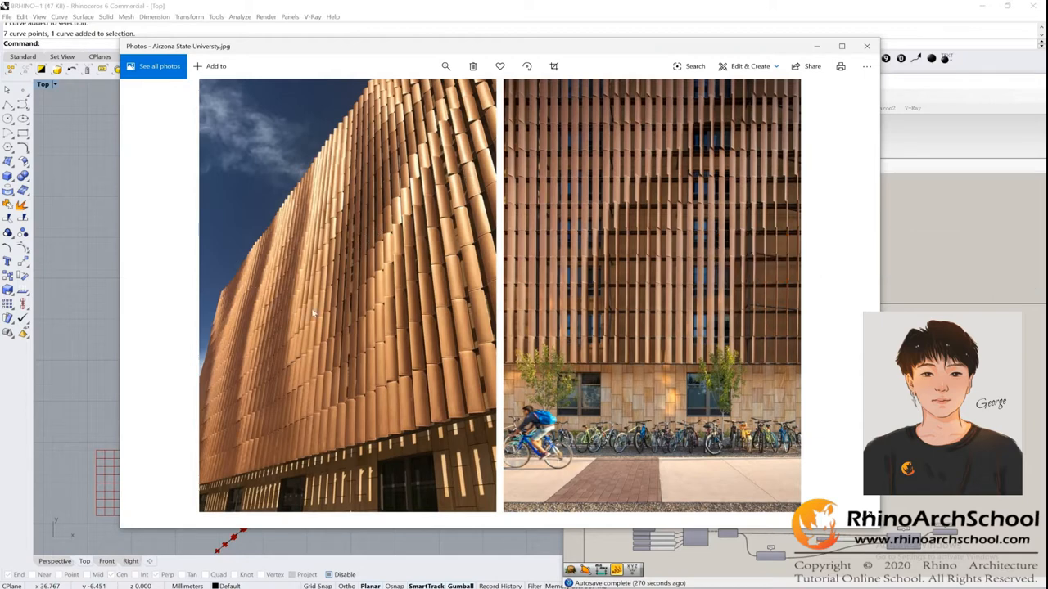
mouse_move(606, 254)
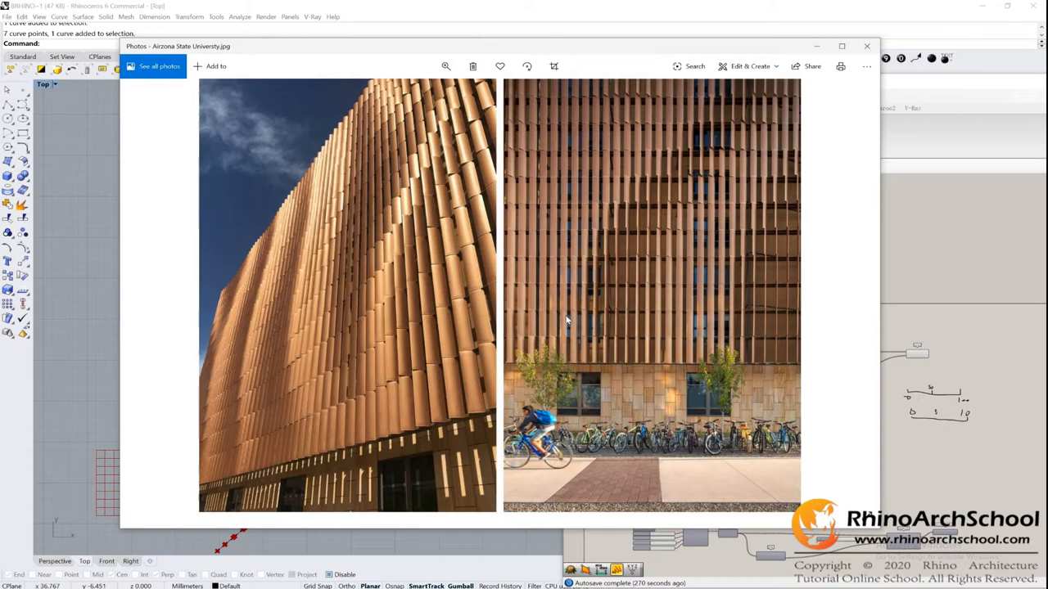
mouse_move(734, 217)
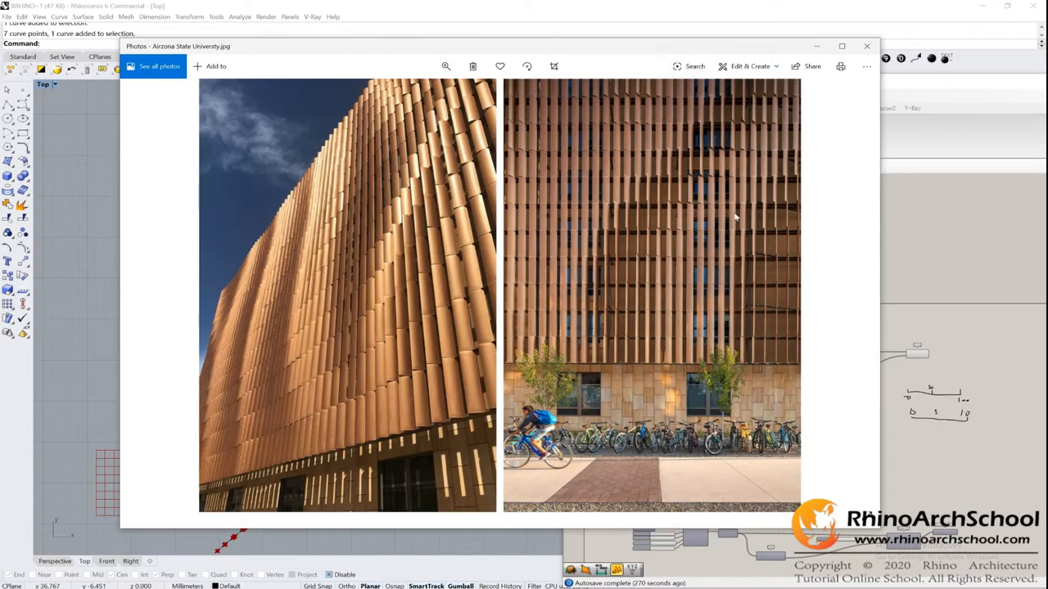
mouse_move(716, 315)
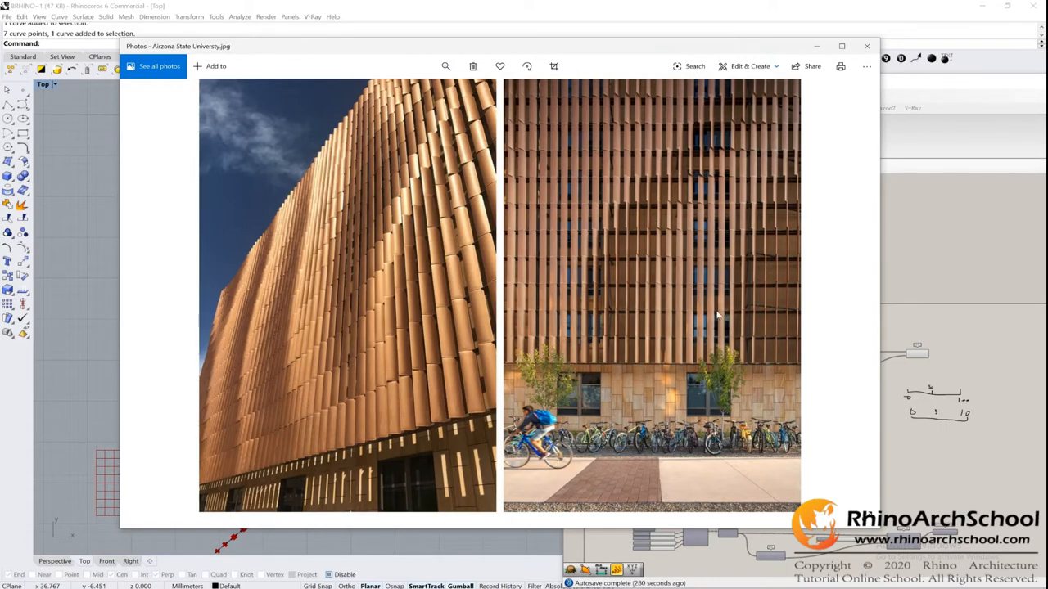
Close the Arizona State University copper tube facade photo in Windows Photos
left_click(866, 46)
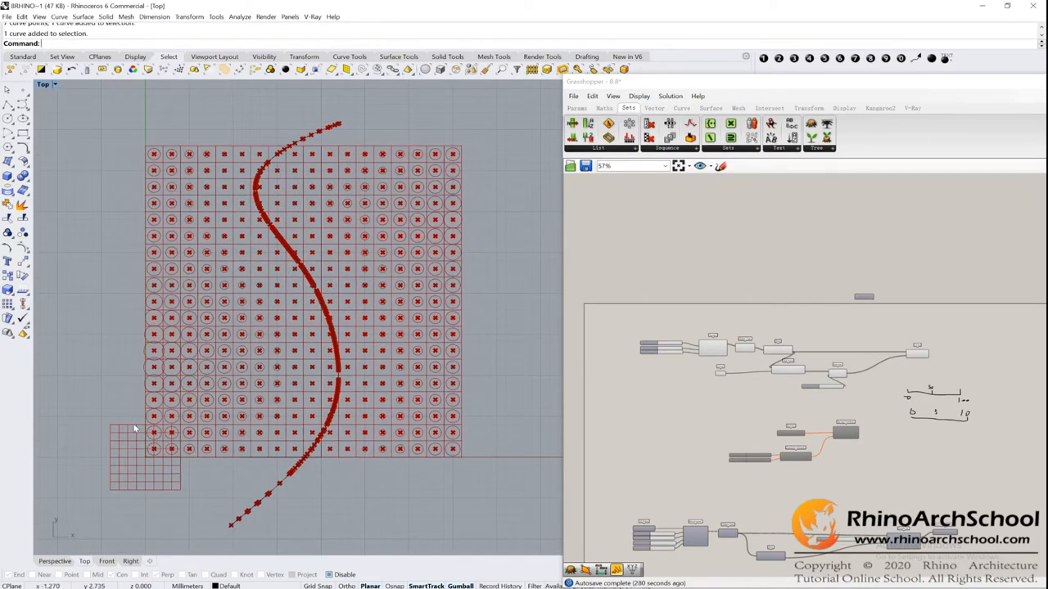
mouse_move(145, 176)
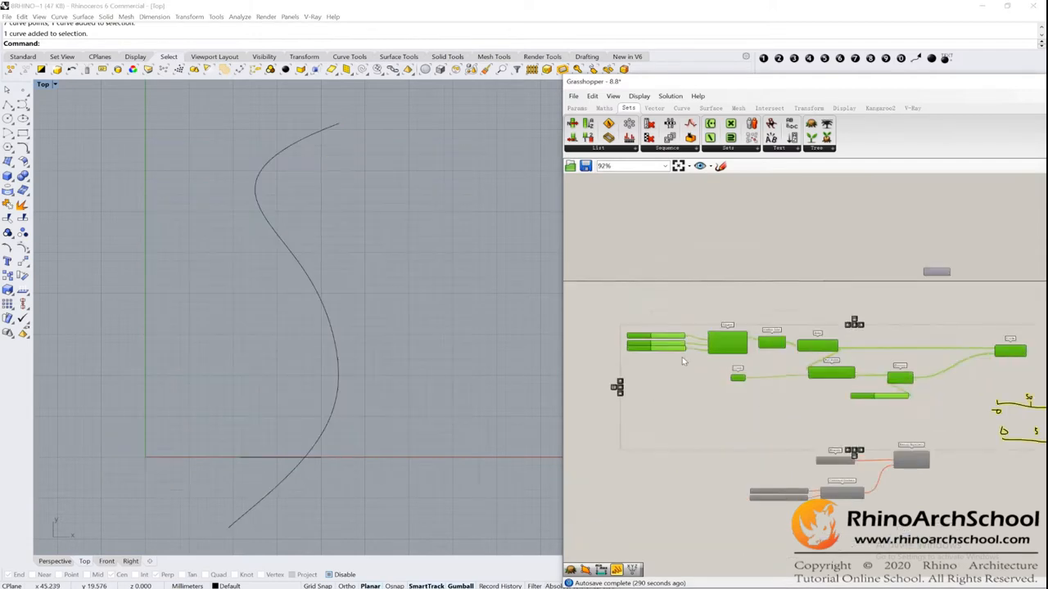
Zoom the Grasshopper canvas to show only the grid centroids and S-curve in preview
scroll("up", 3)
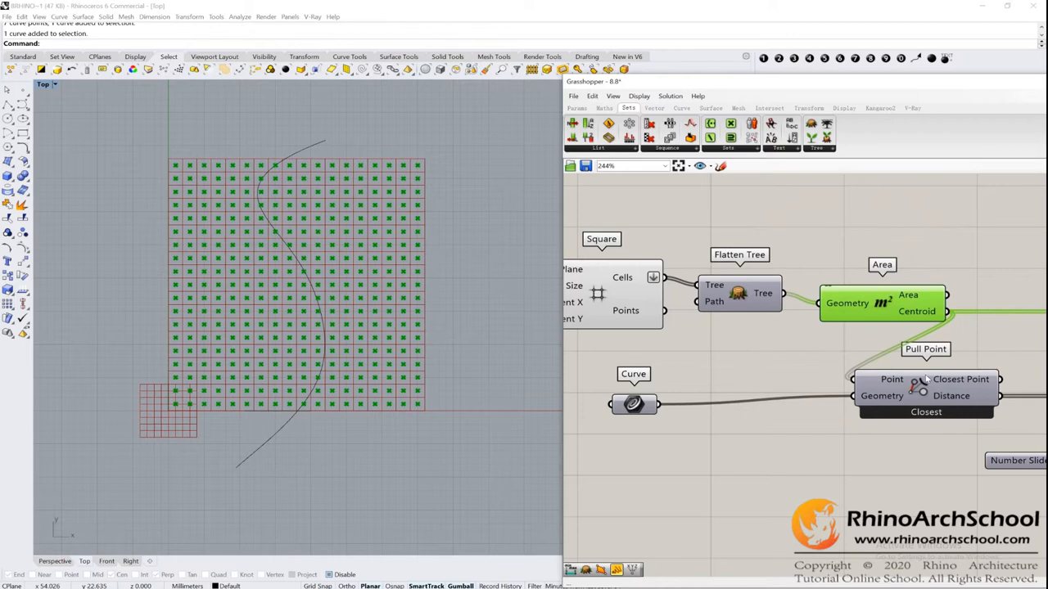
Turn on the Pull Point preview and zoom around the canvas to see the circles
left_click(925, 378)
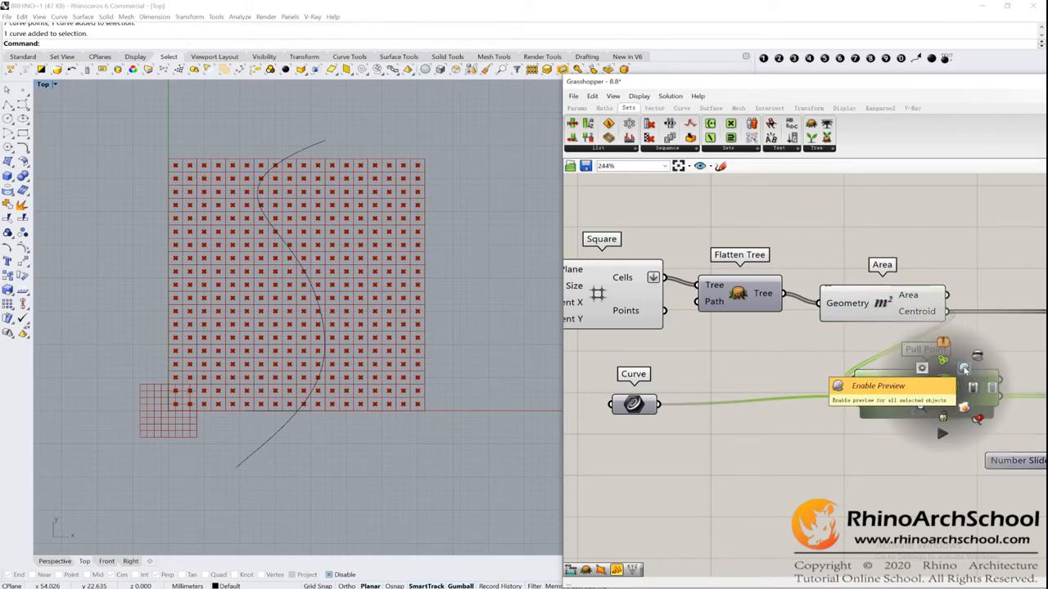
left_click(878, 386)
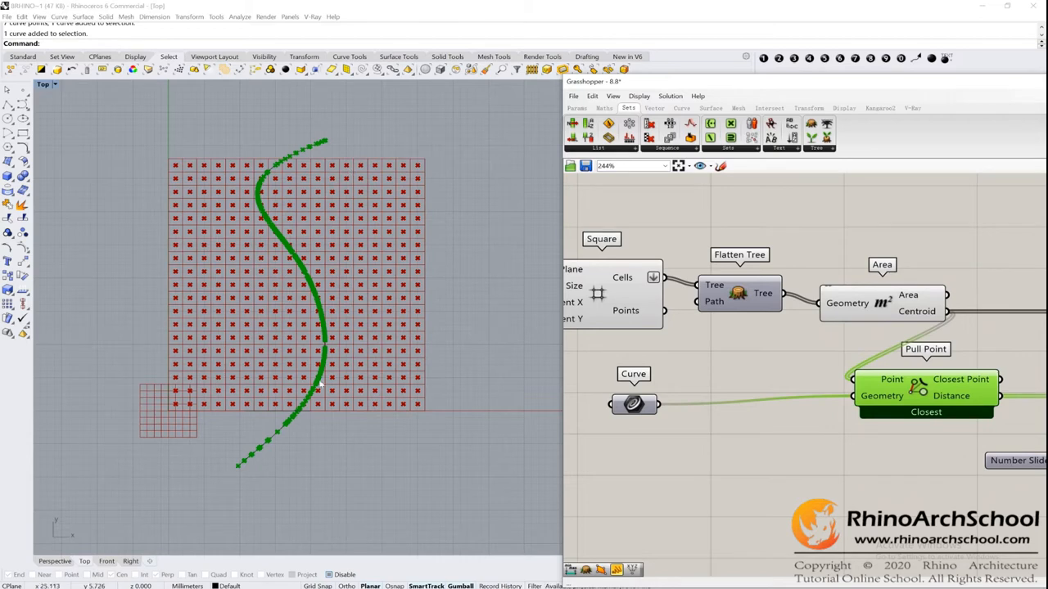
left_click(633, 404)
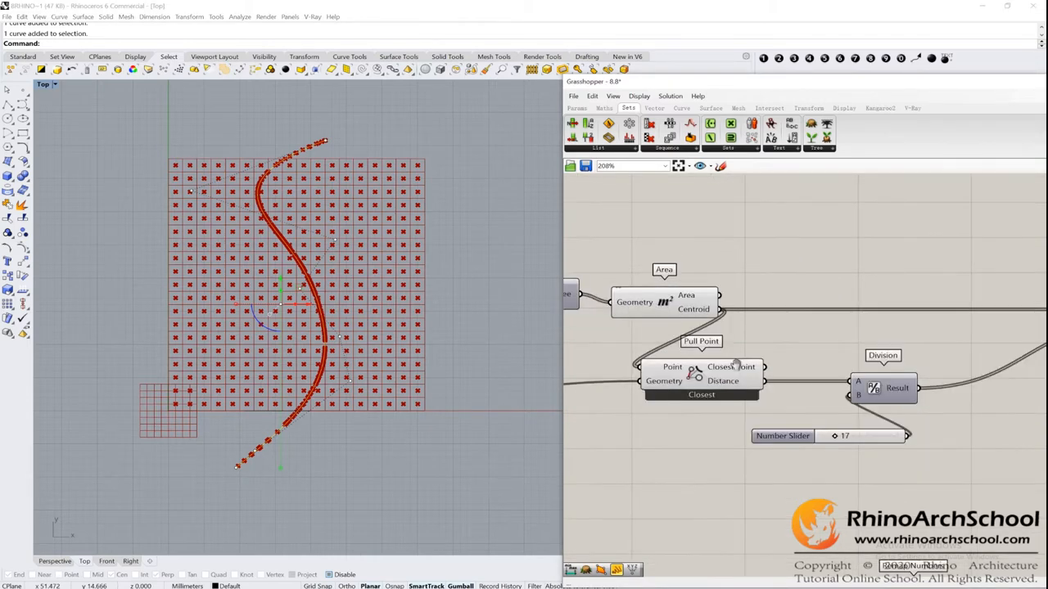
scroll("down", 3)
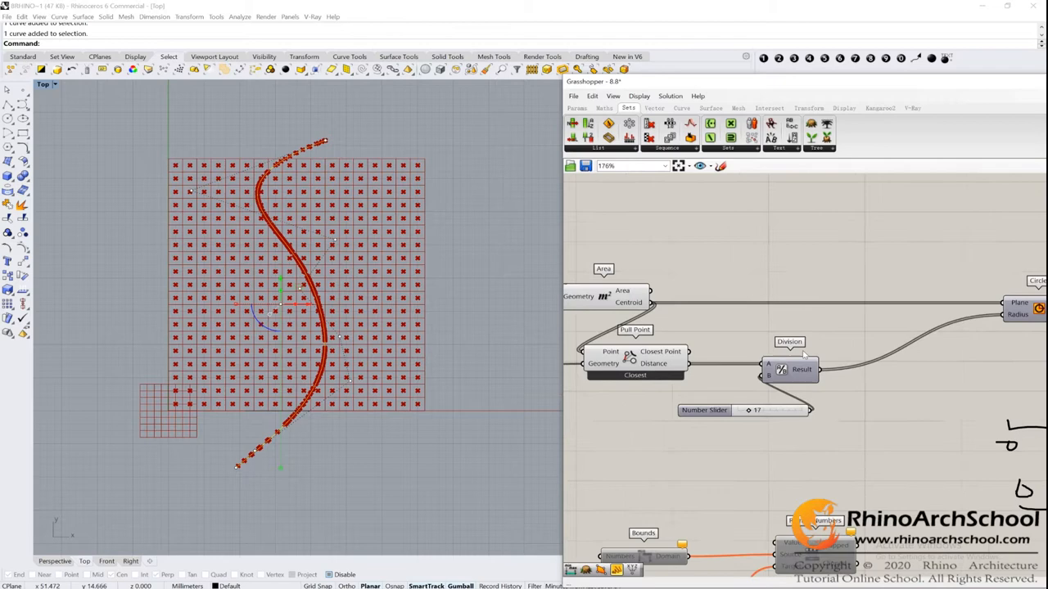
mouse_move(403, 248)
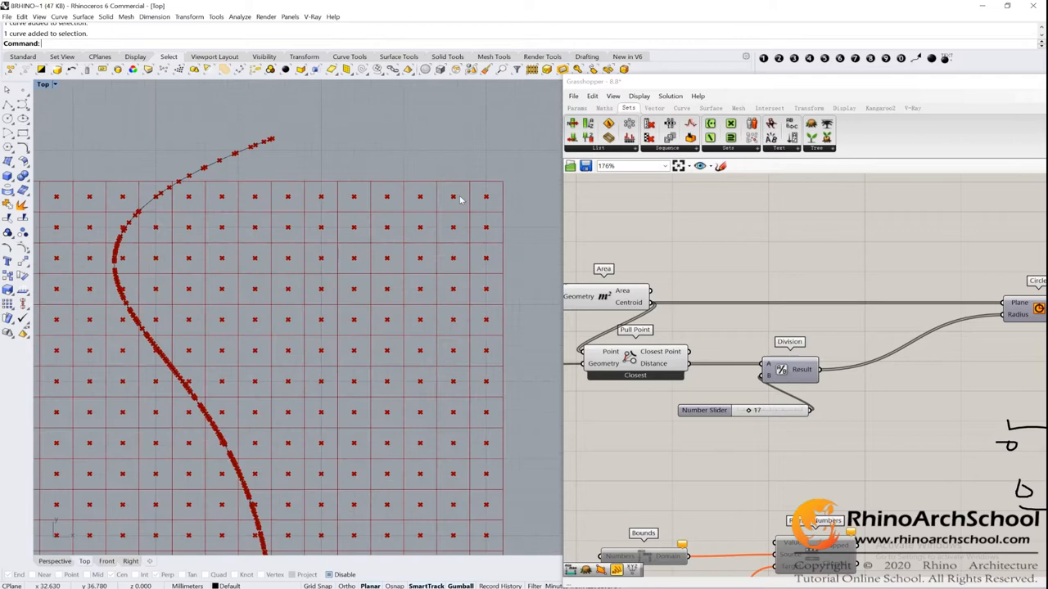
scroll("up", 3)
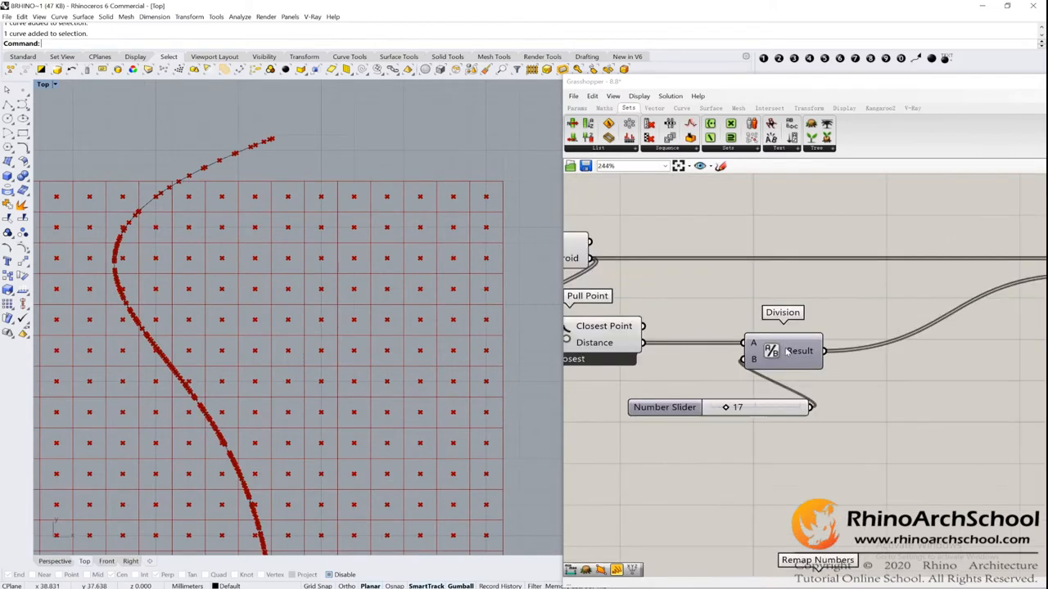
scroll("down", 3)
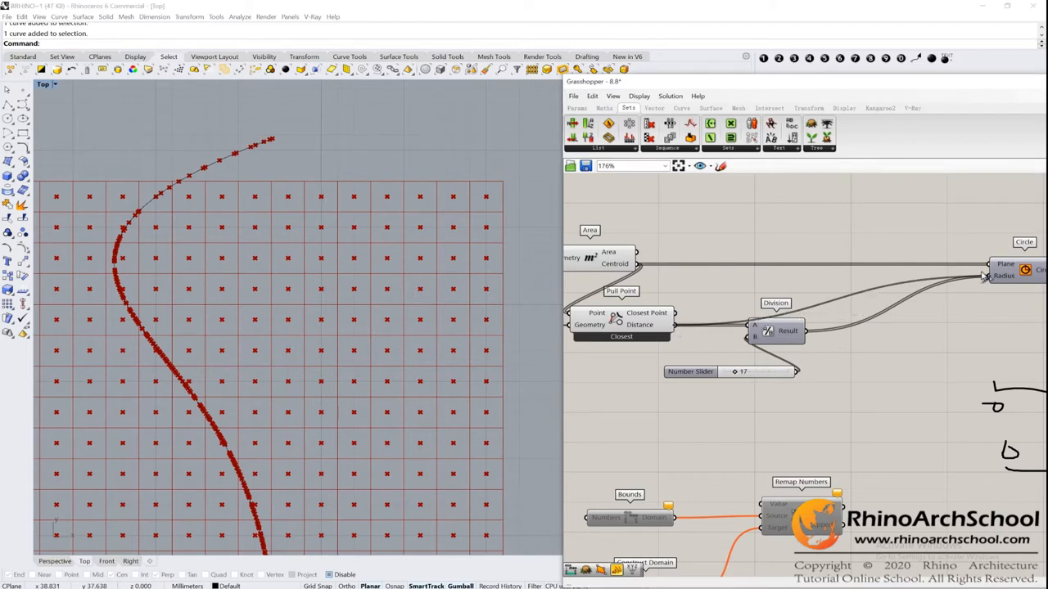
scroll("down", 3)
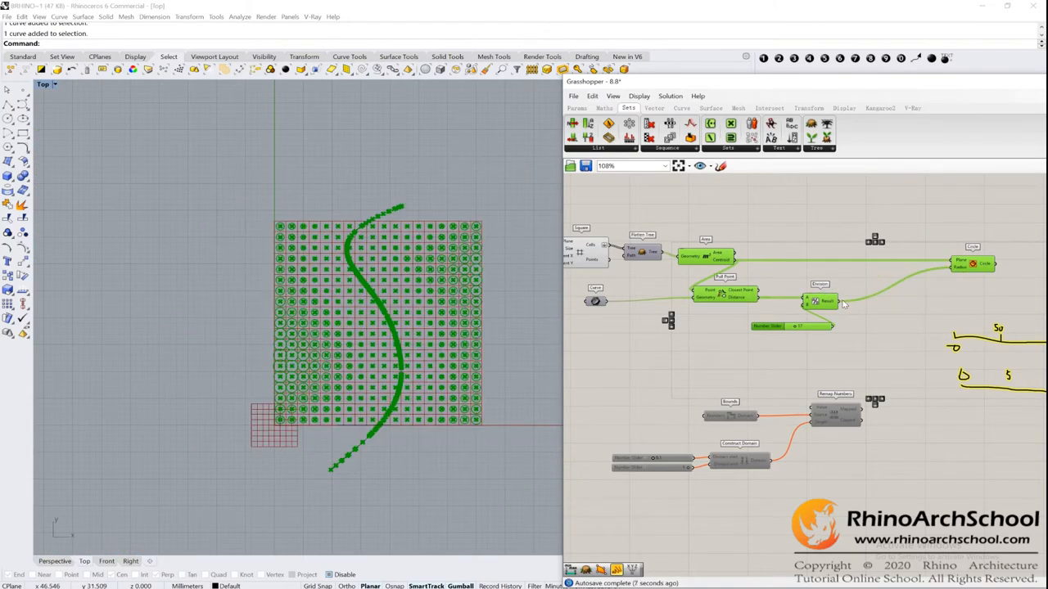
scroll("up", 3)
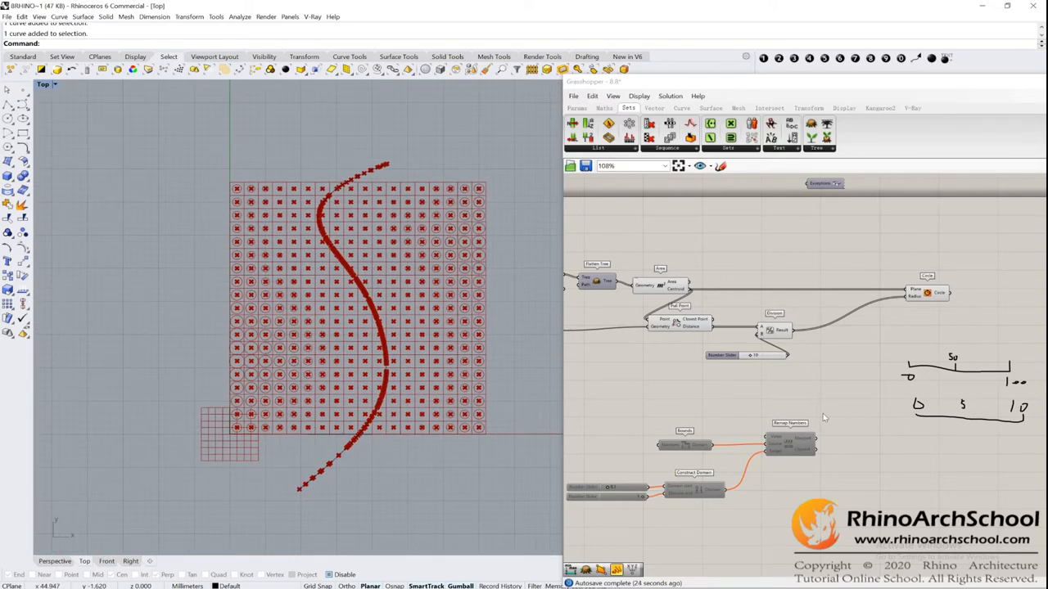
mouse_move(407, 445)
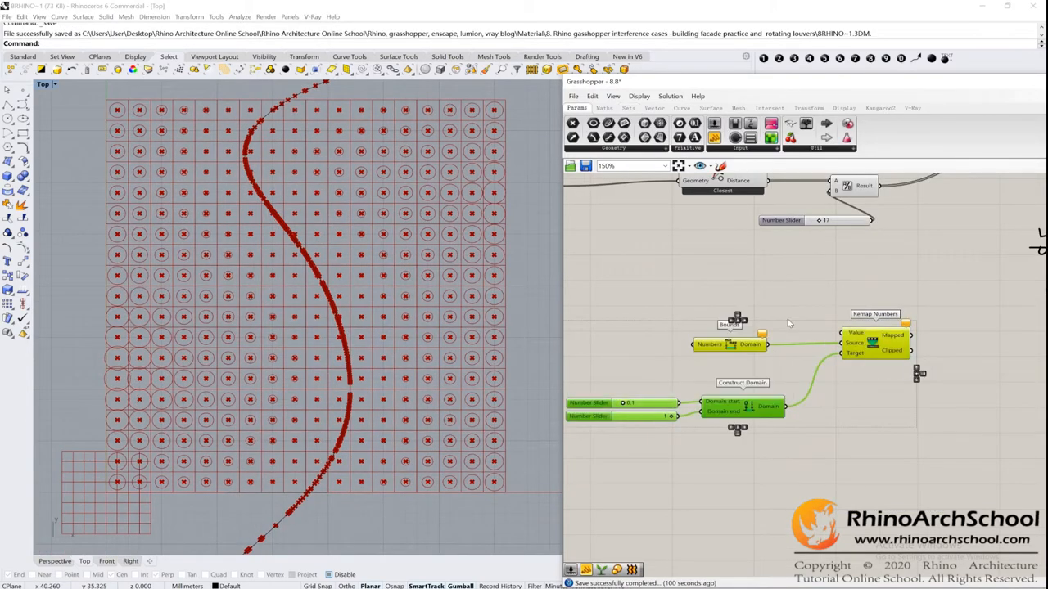
Use the Maths tab to place Bounds, Construct Domain and Remap Numbers beside Division
scroll("up", 3)
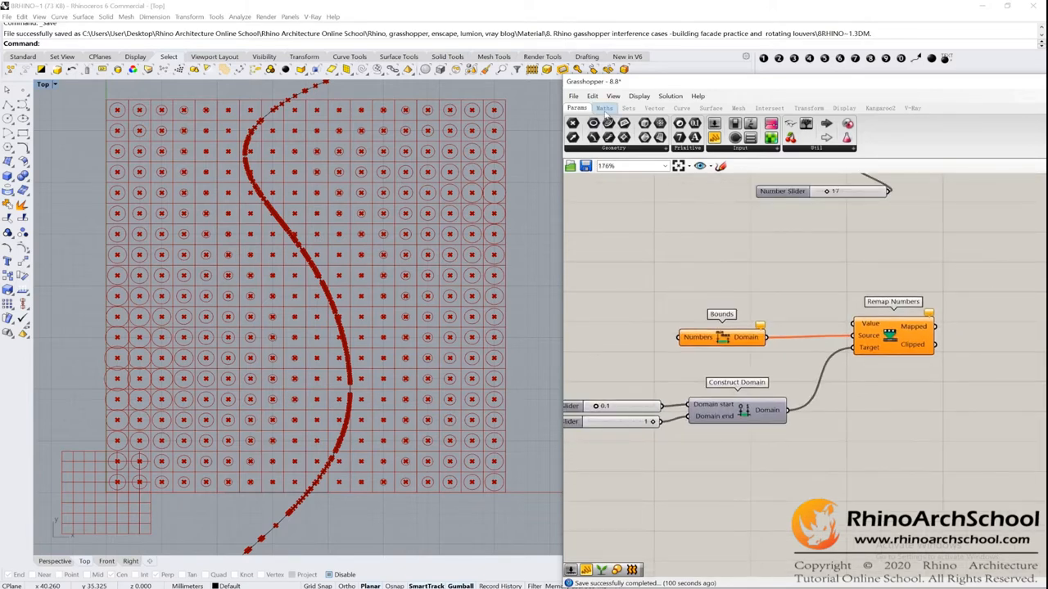
left_click(604, 109)
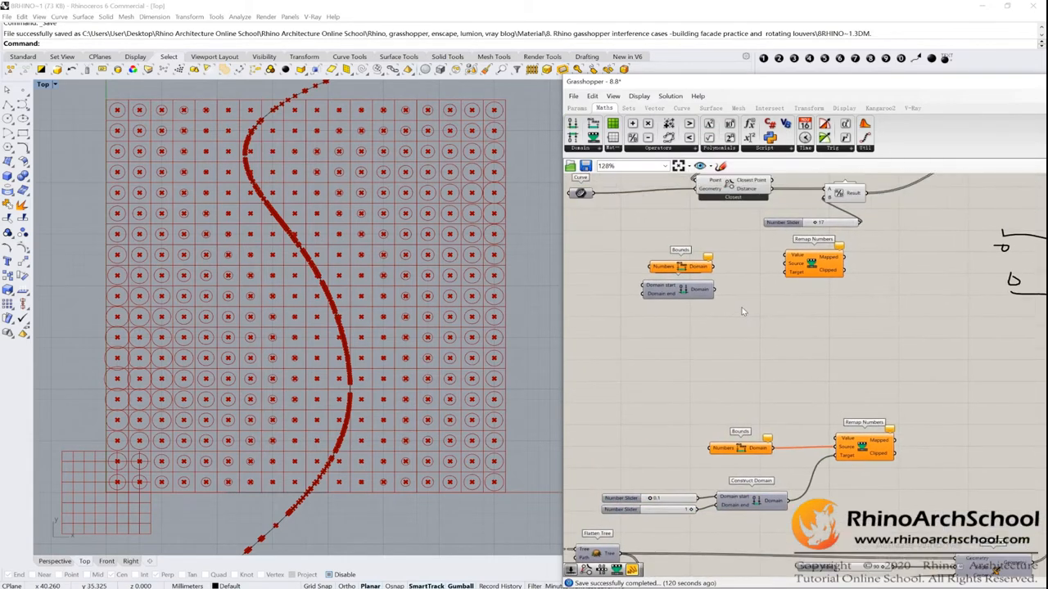
scroll("up", 3)
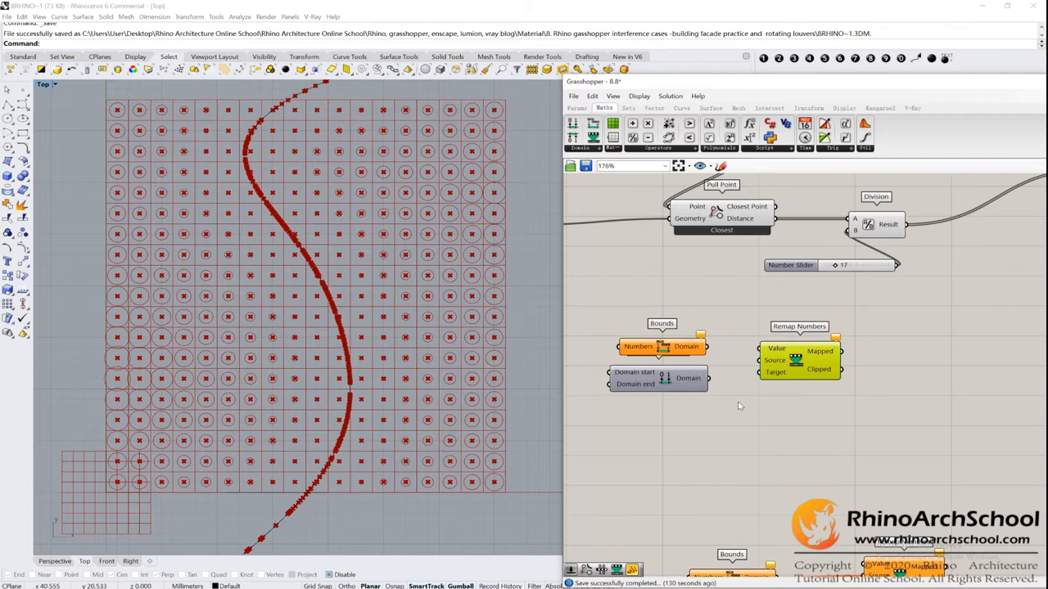
scroll("down", 3)
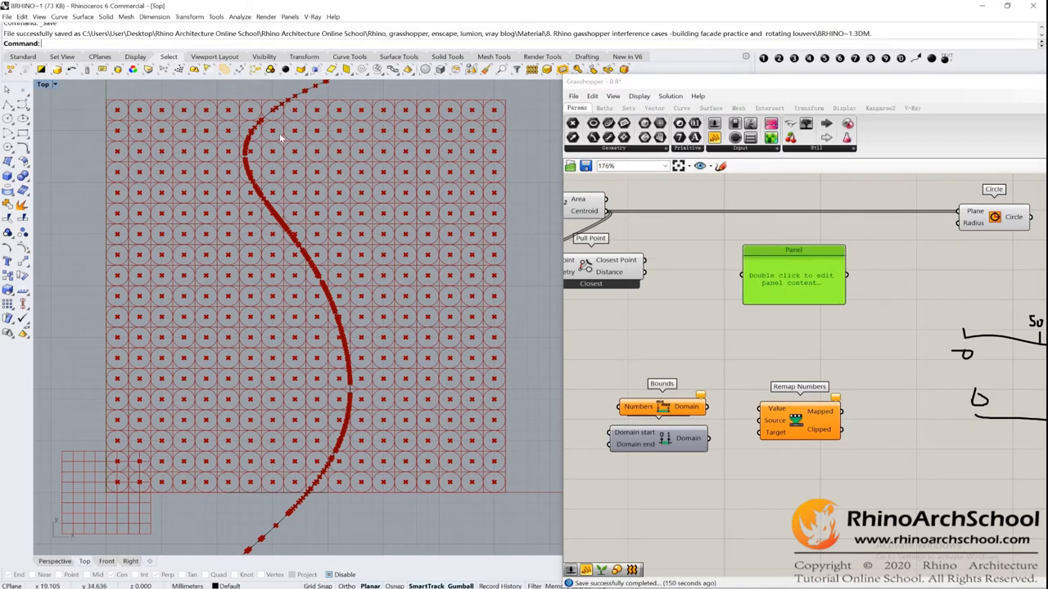
mouse_move(333, 399)
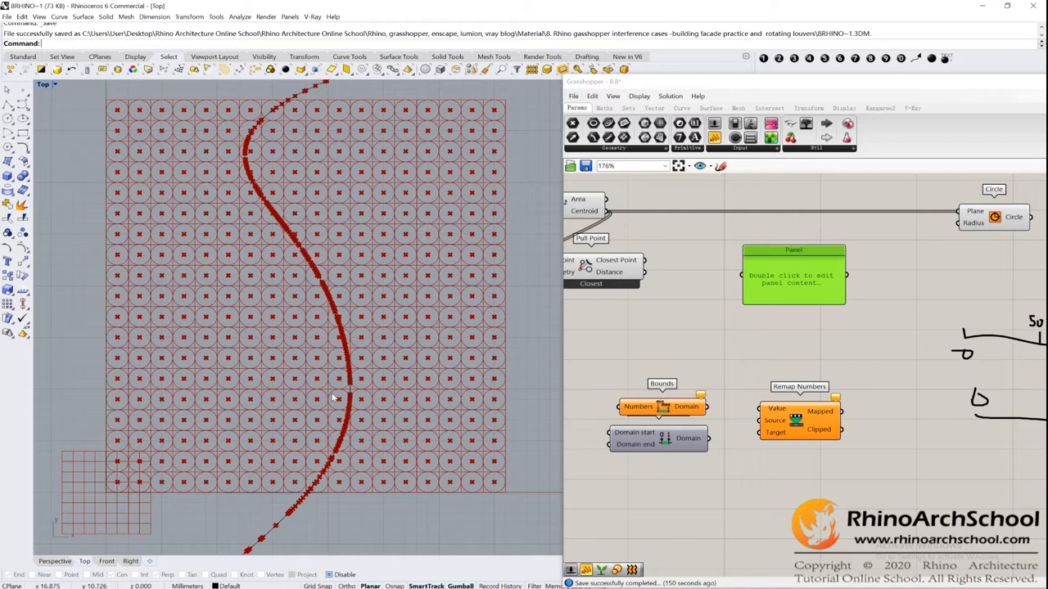
mouse_move(663, 275)
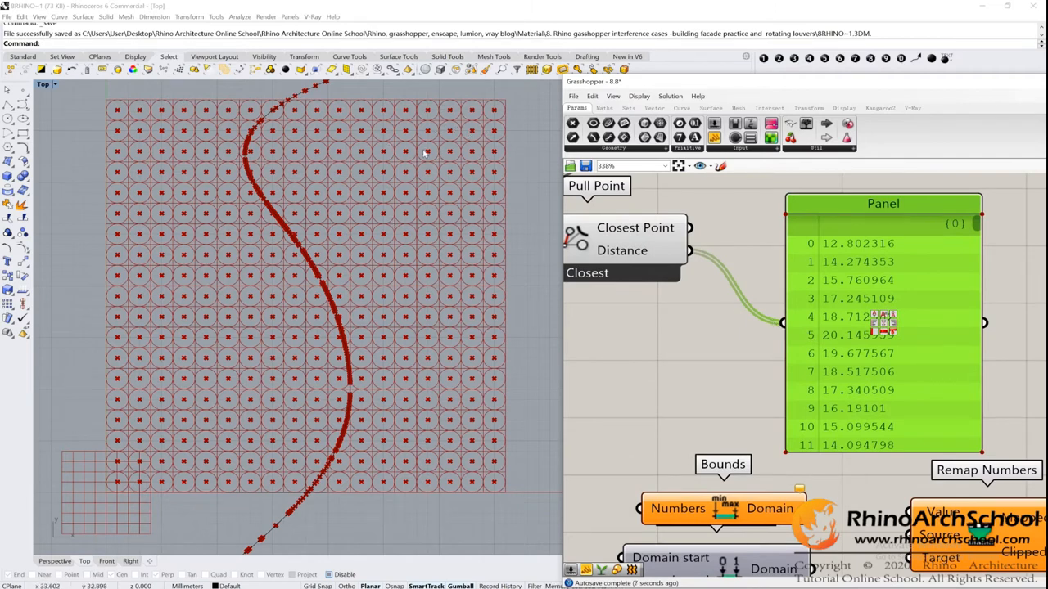
mouse_move(935, 306)
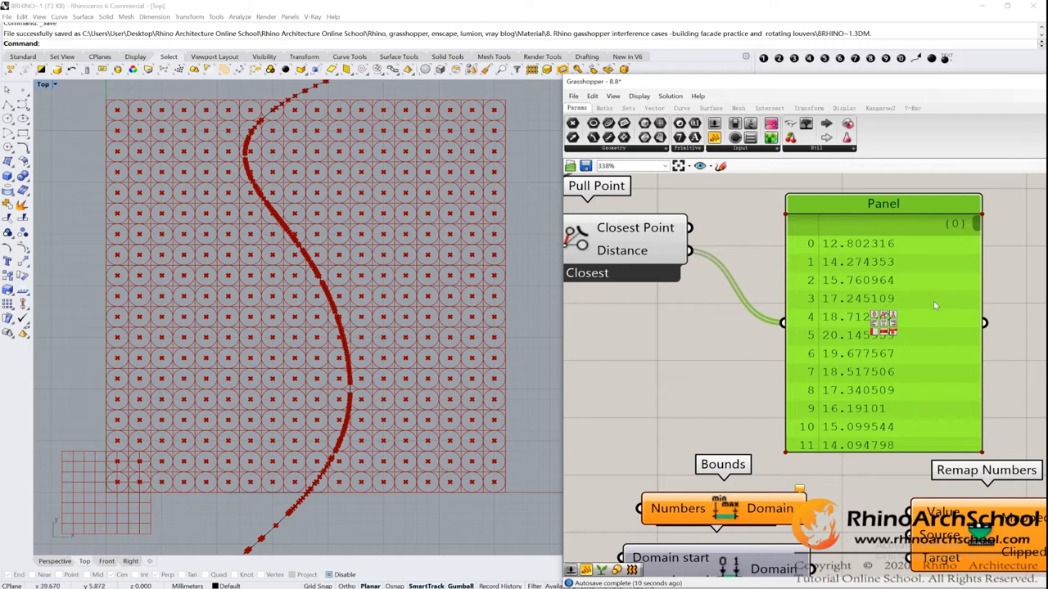
scroll("down", 3)
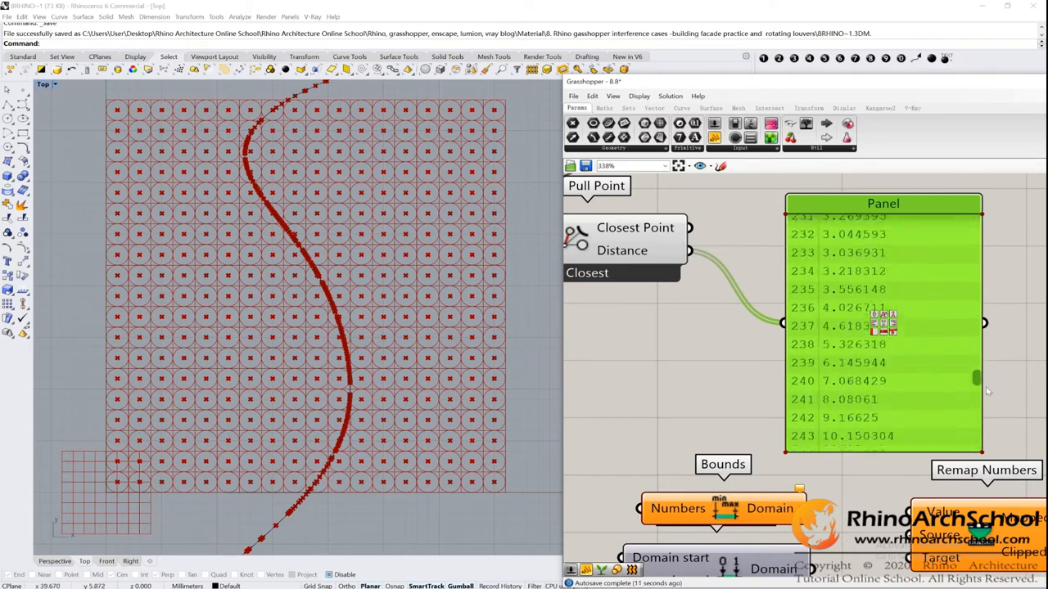
scroll("up", 3)
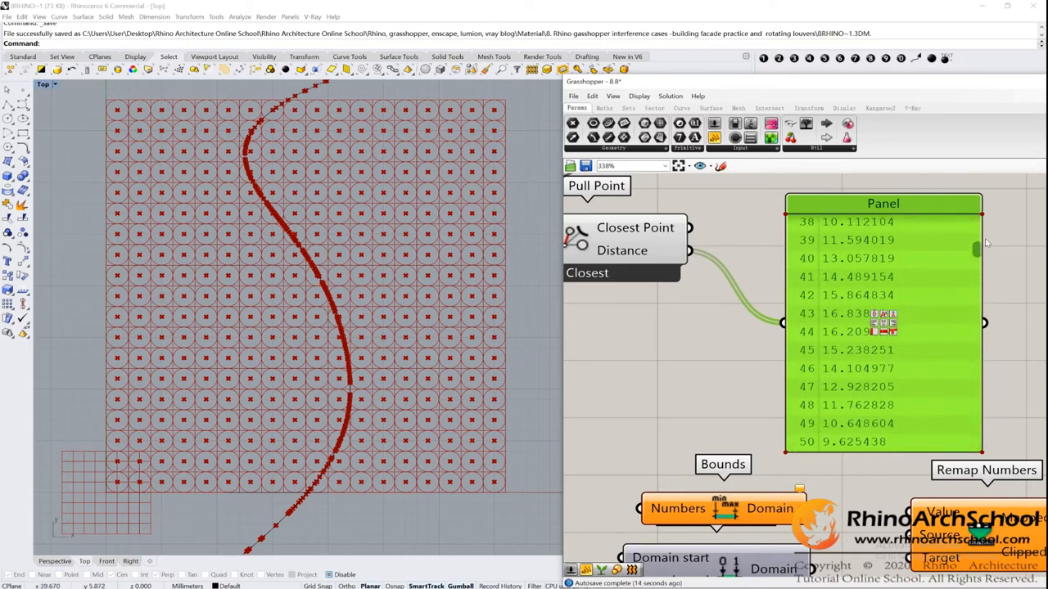
scroll("down", 3)
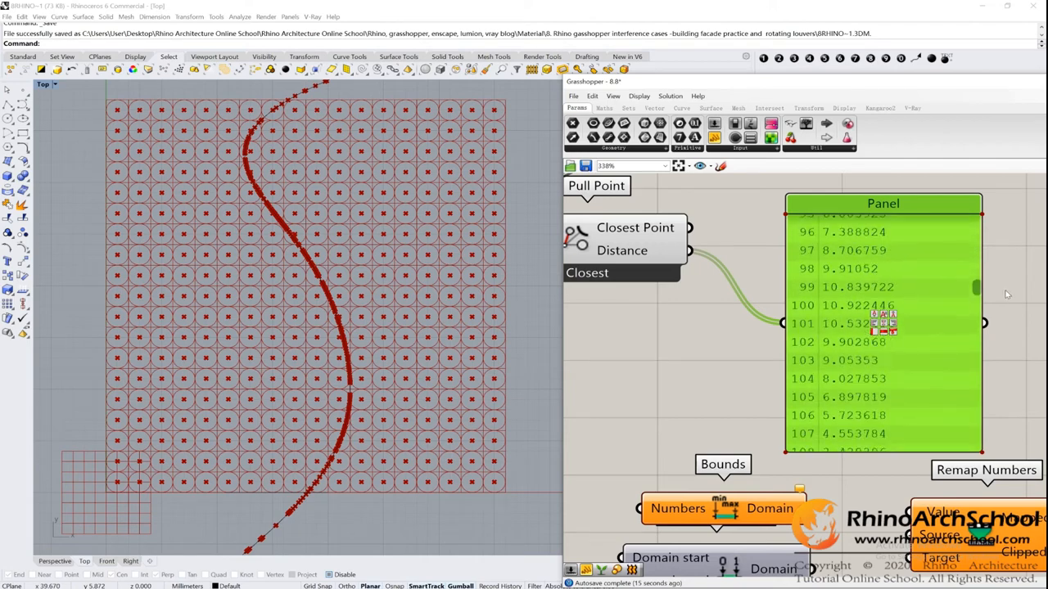
scroll("down", 3)
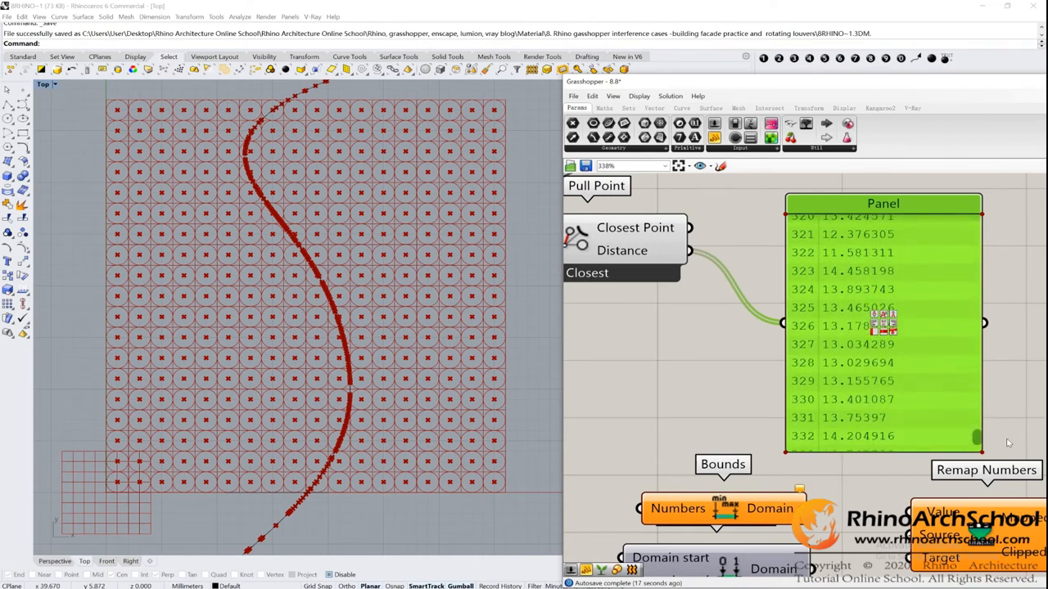
scroll("up", 3)
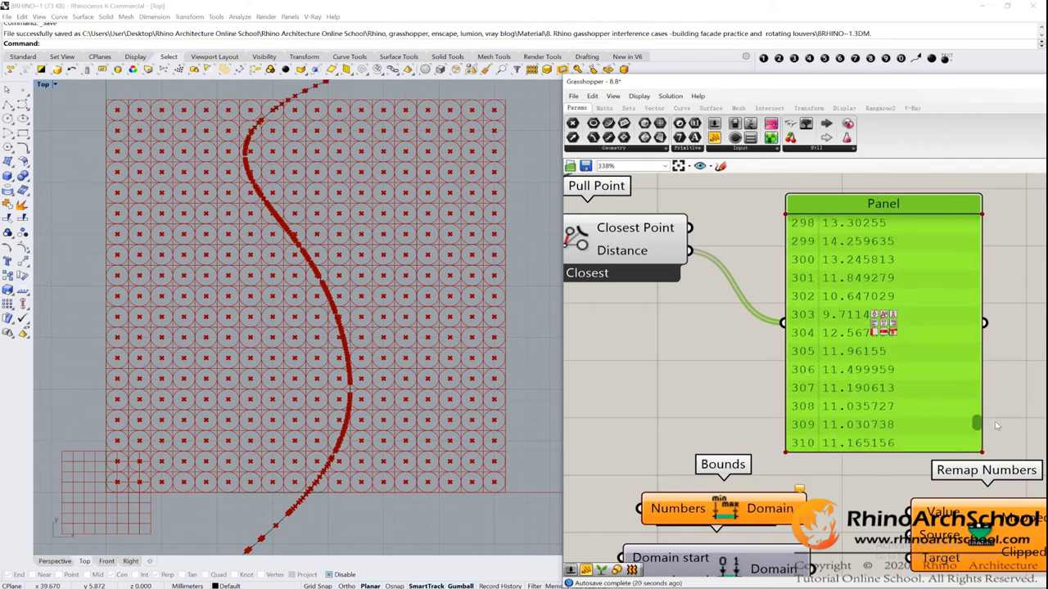
scroll("up", 3)
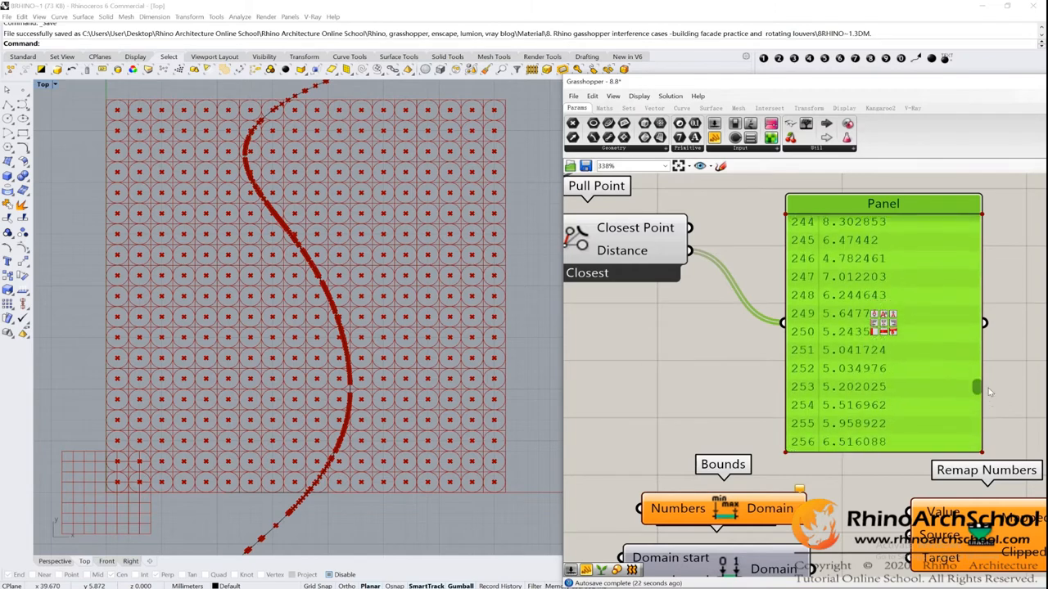
scroll("down", 3)
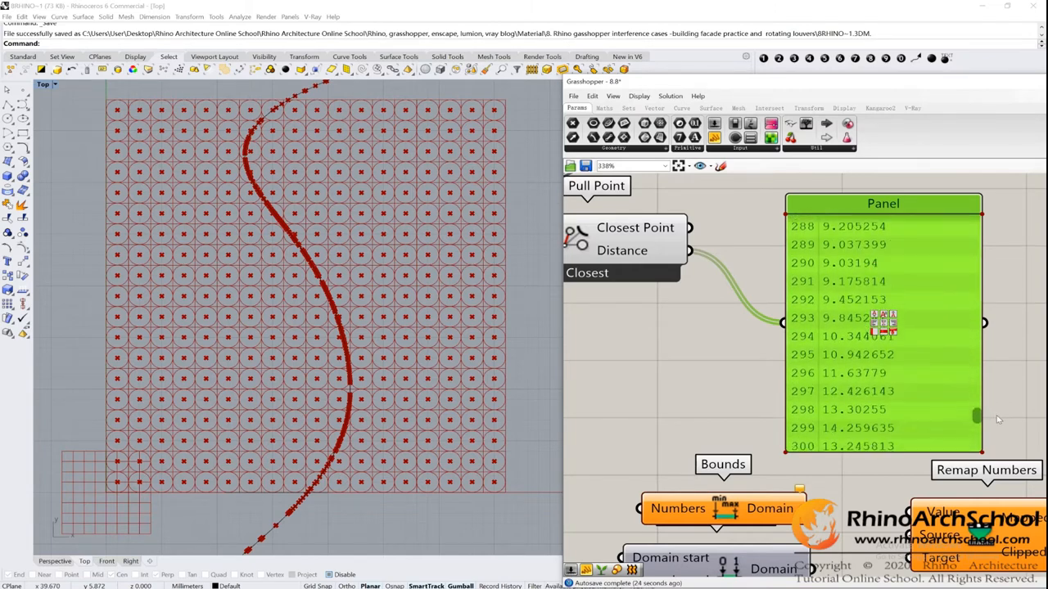
scroll("down", 3)
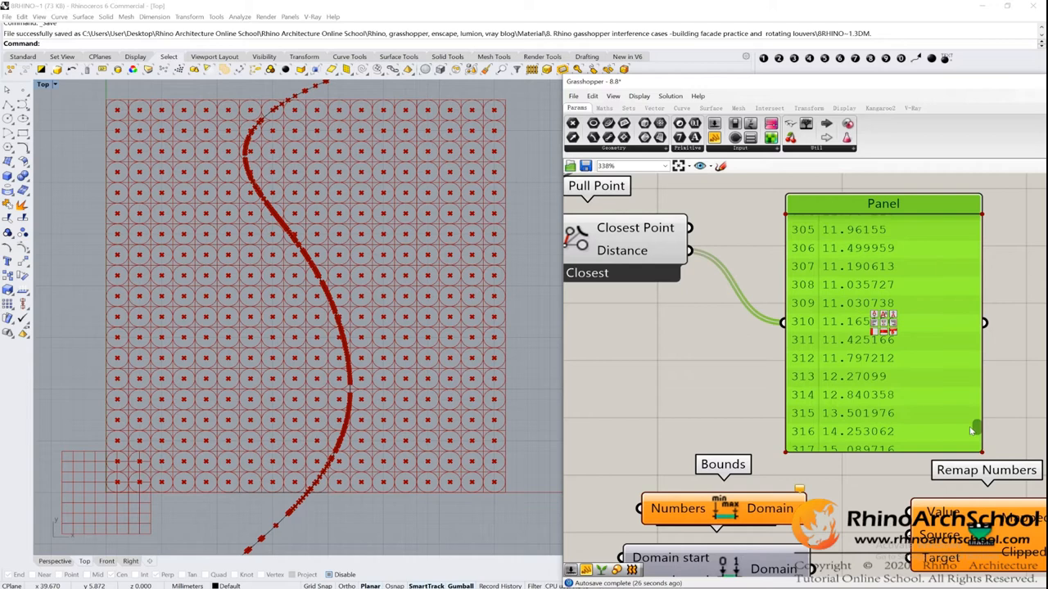
scroll("down", 3)
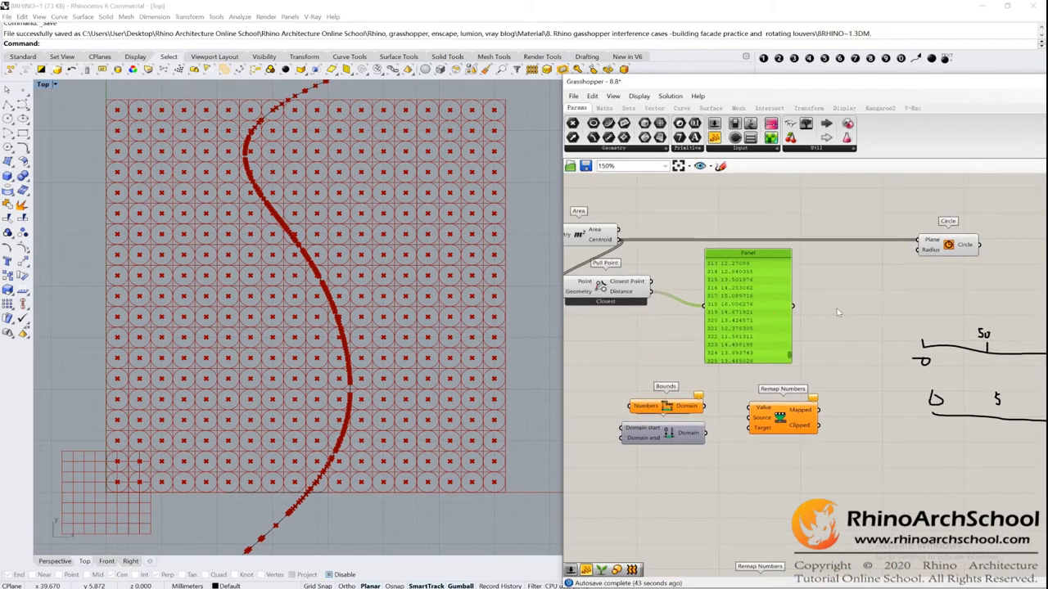
scroll("up", 3)
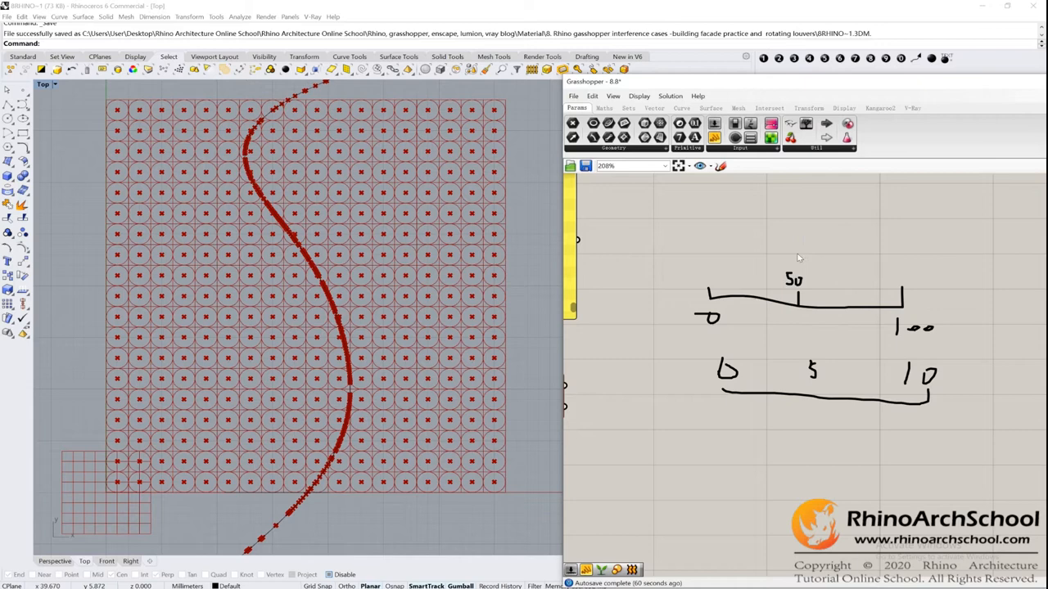
mouse_move(806, 436)
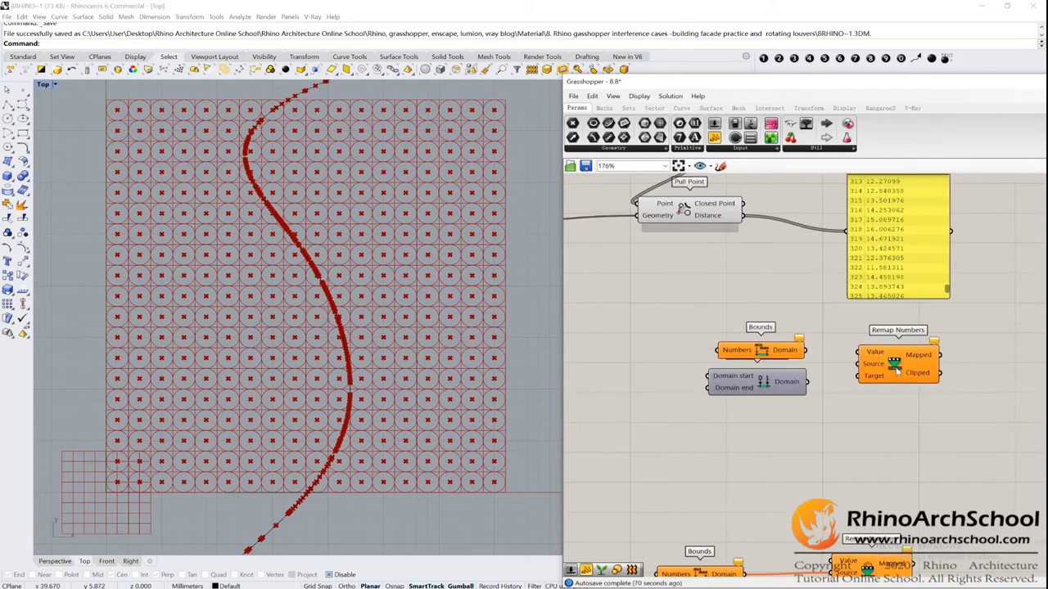
scroll("up", 3)
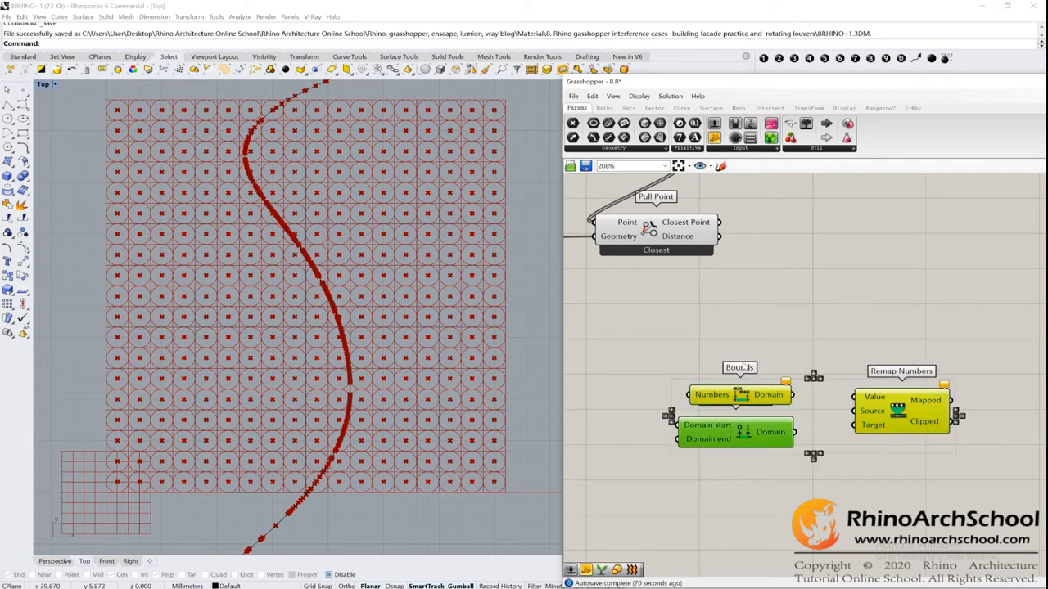
Group the new components, wiring distances into Remap and Bounds, and the domain as target
left_click_drag(739, 401, 789, 321)
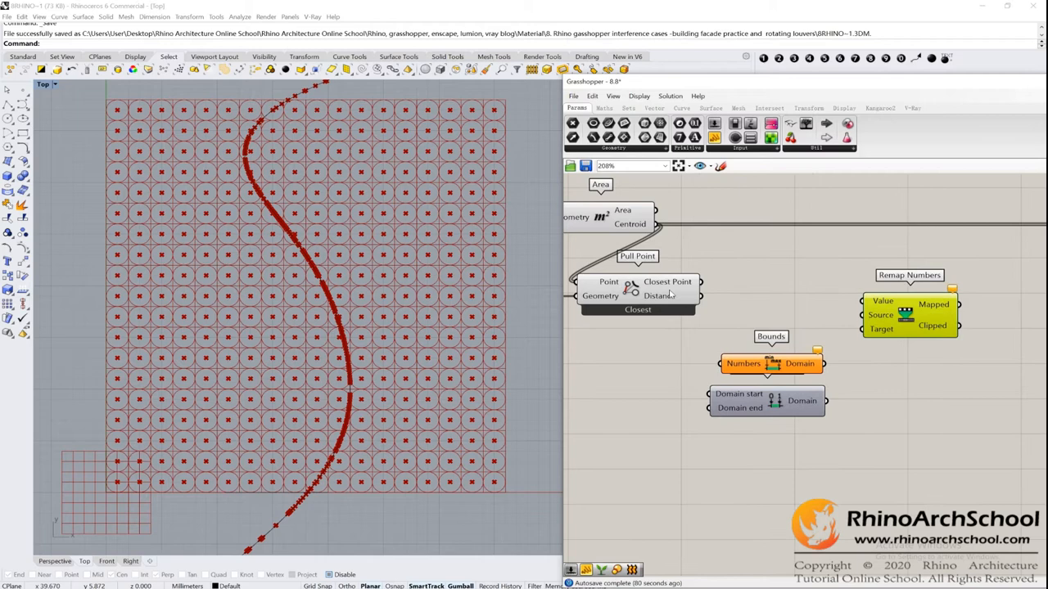
left_click(637, 296)
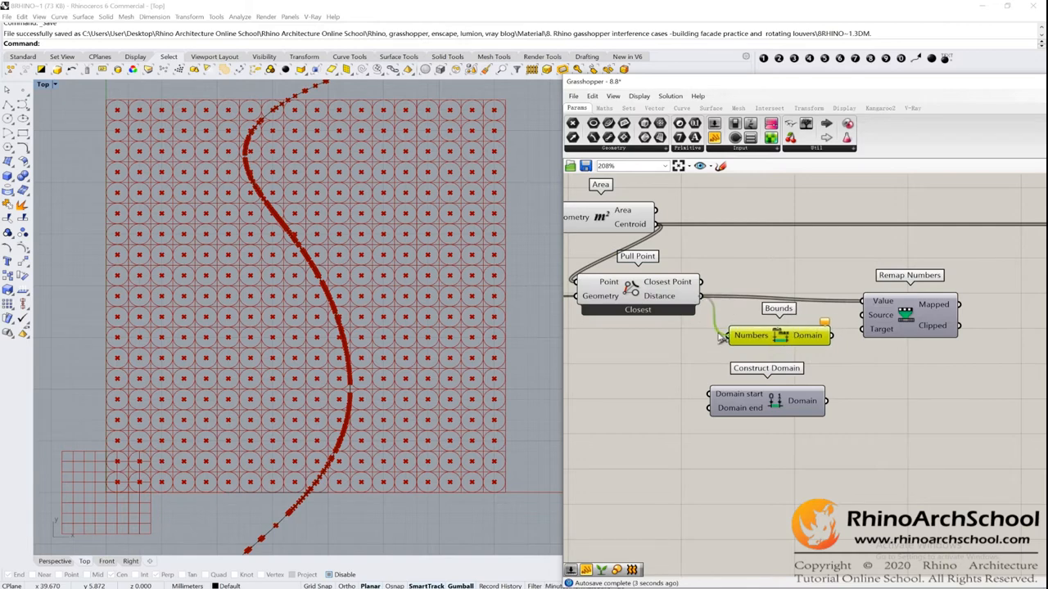
left_click(750, 335)
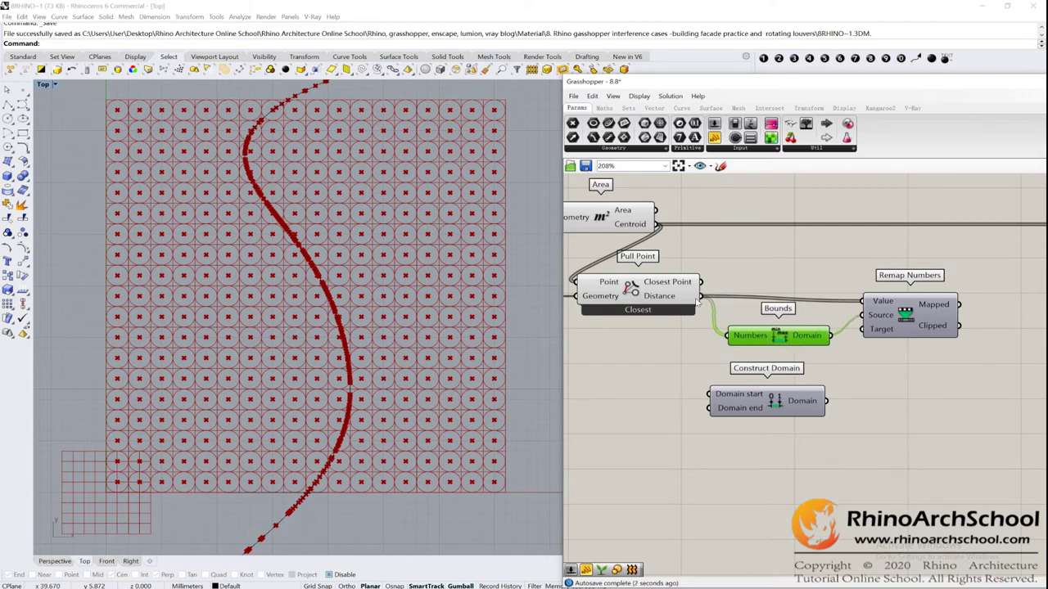
left_click(637, 288)
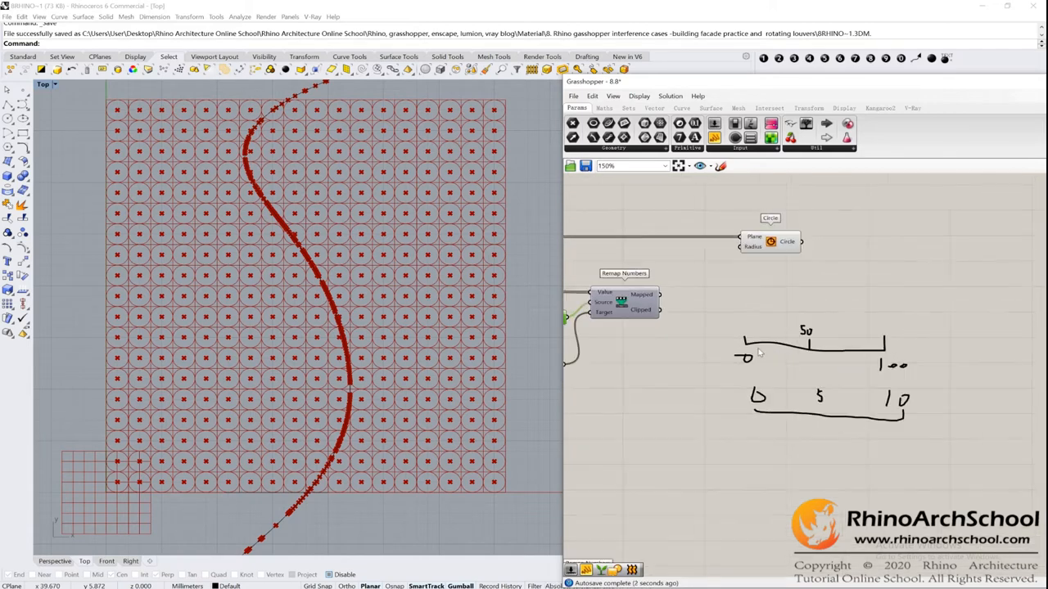
scroll("up", 3)
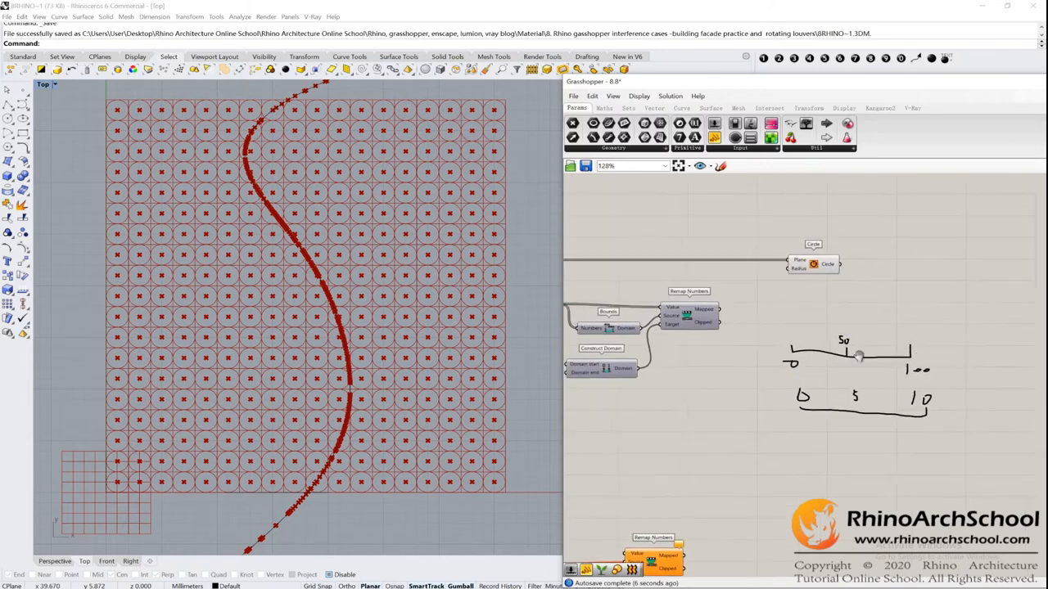
scroll("up", 3)
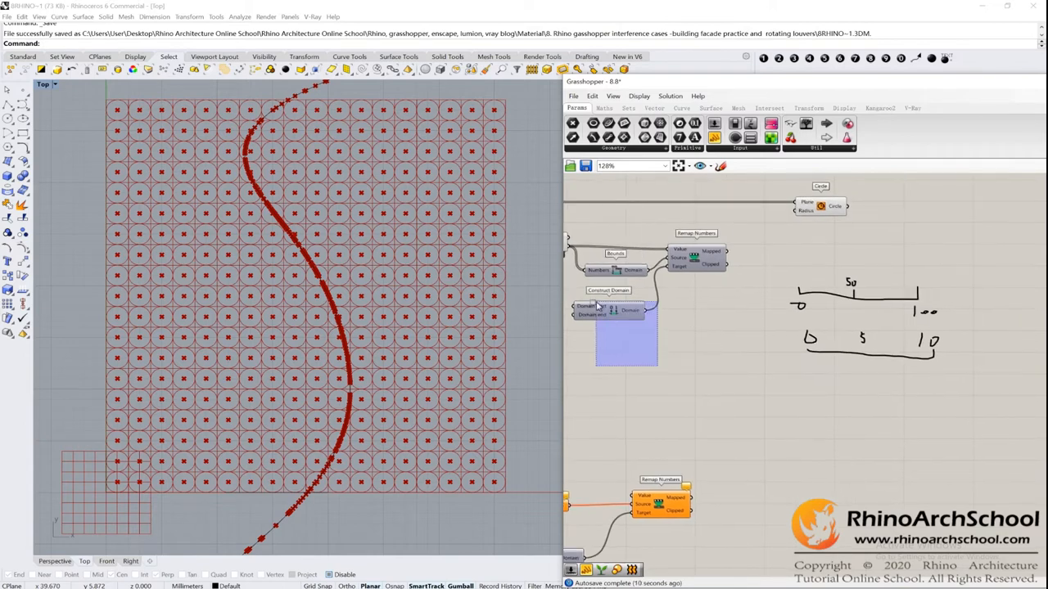
scroll("up", 3)
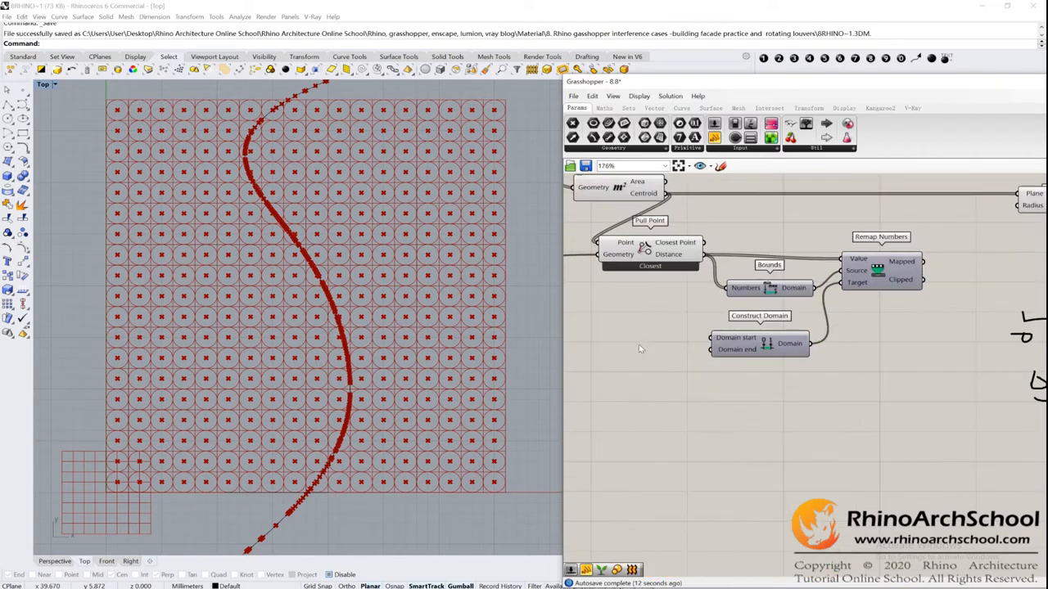
Add Number Sliders of 0.1 and 1 feeding the Construct Domain start and end
double_click(608, 333)
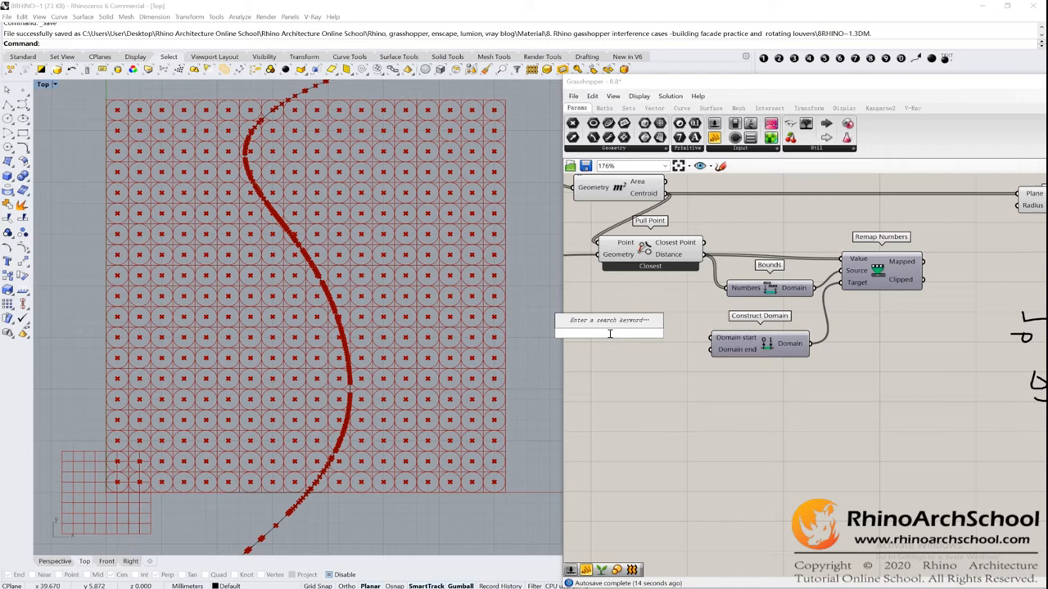
type("o")
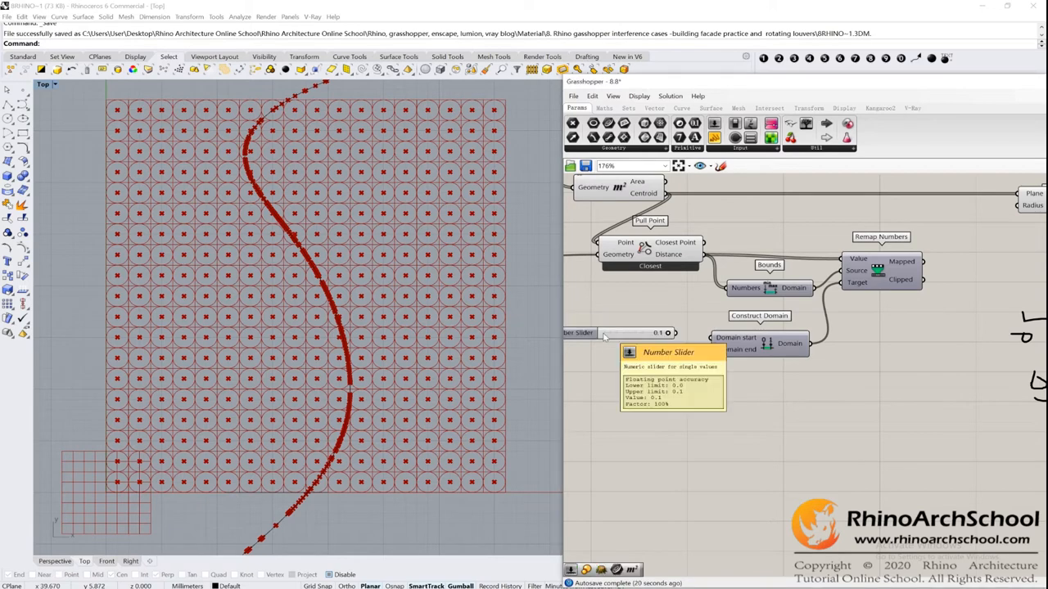
scroll("up", 3)
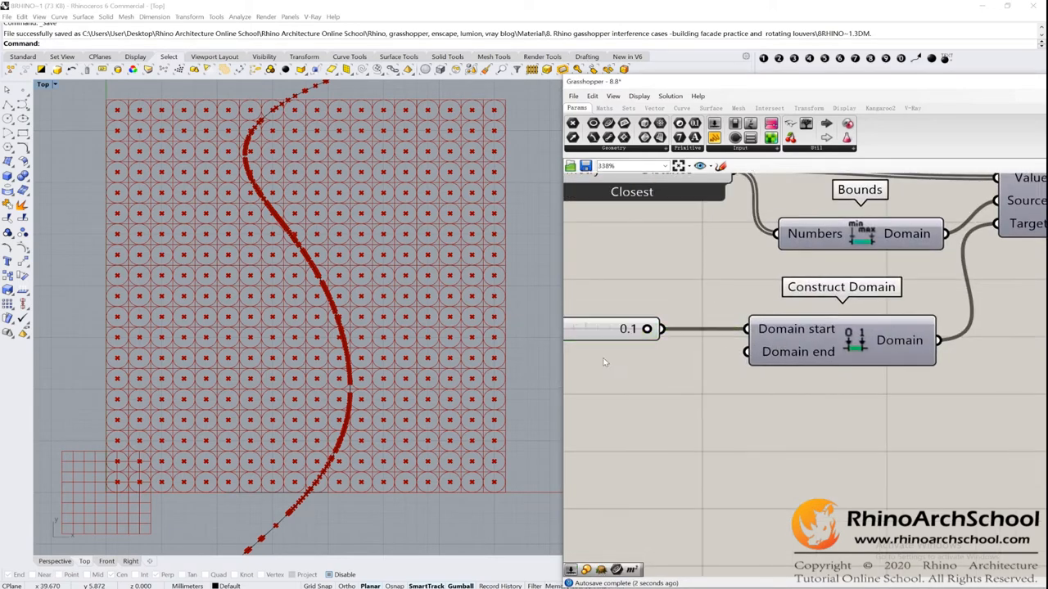
double_click(604, 362)
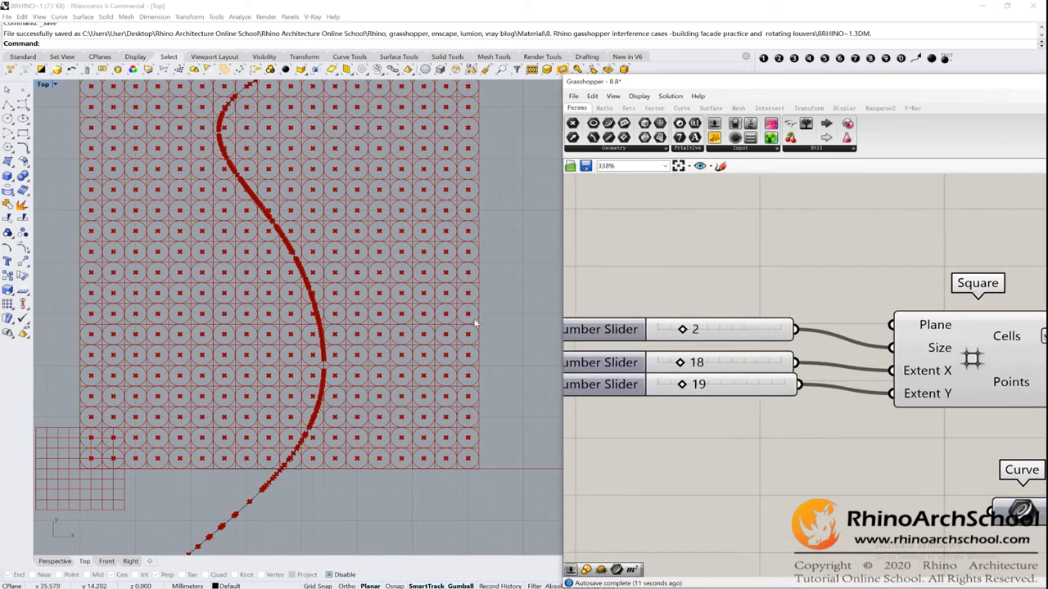
scroll("down", 3)
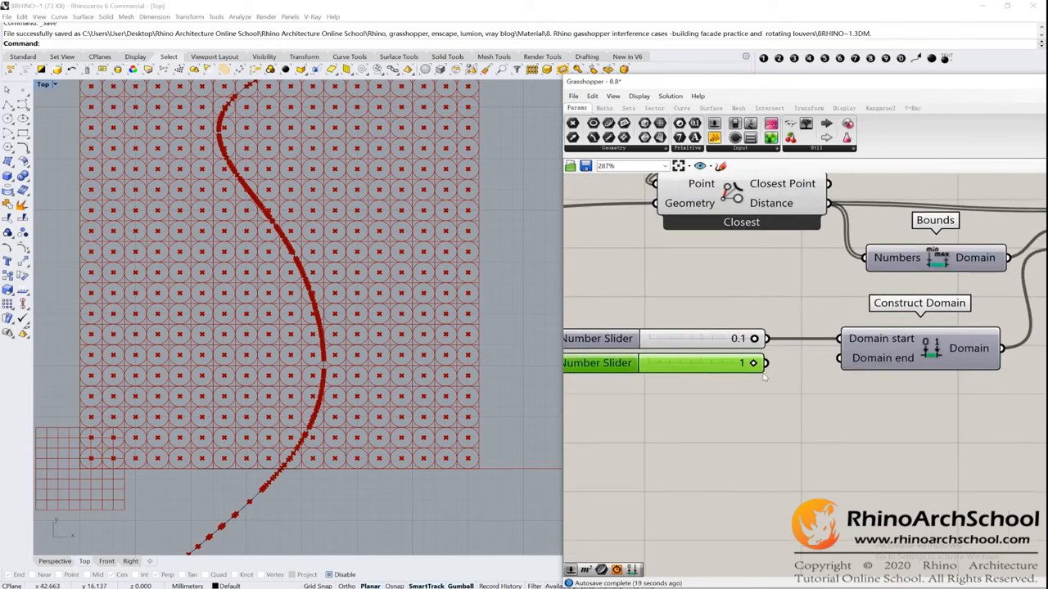
mouse_move(478, 298)
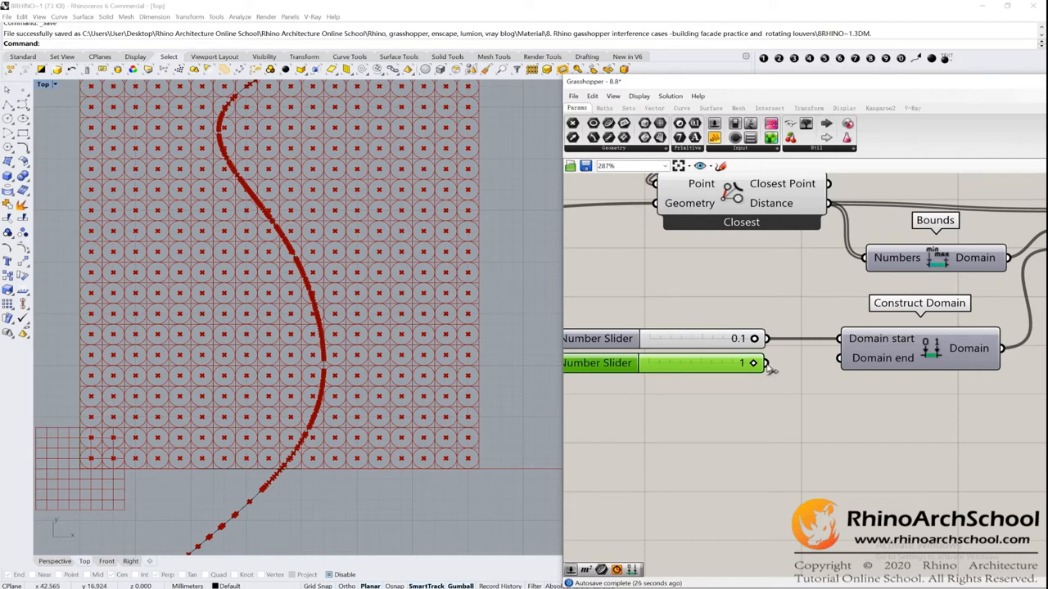
scroll("down", 3)
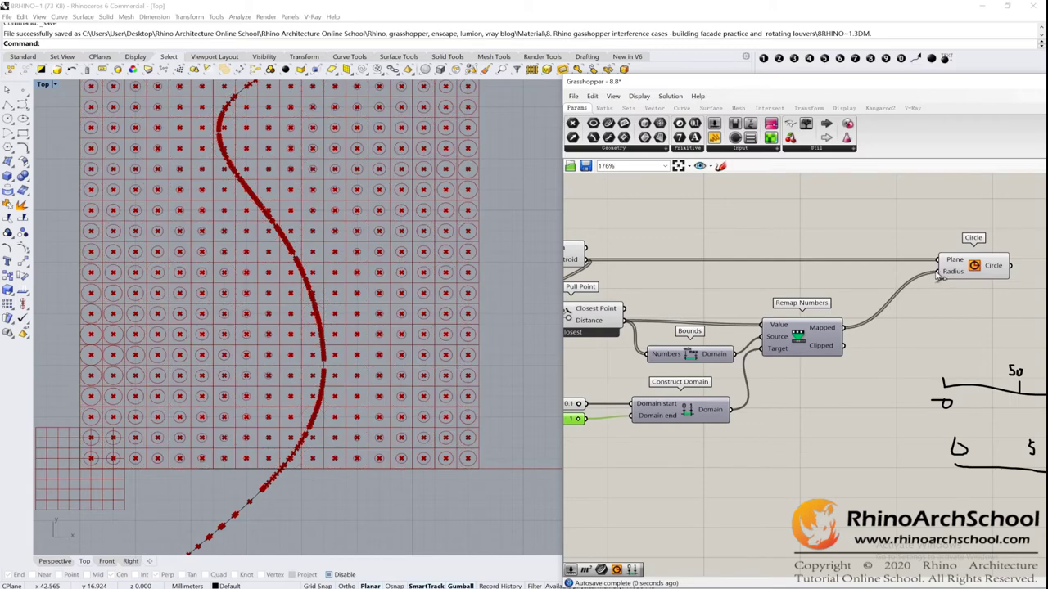
mouse_move(371, 350)
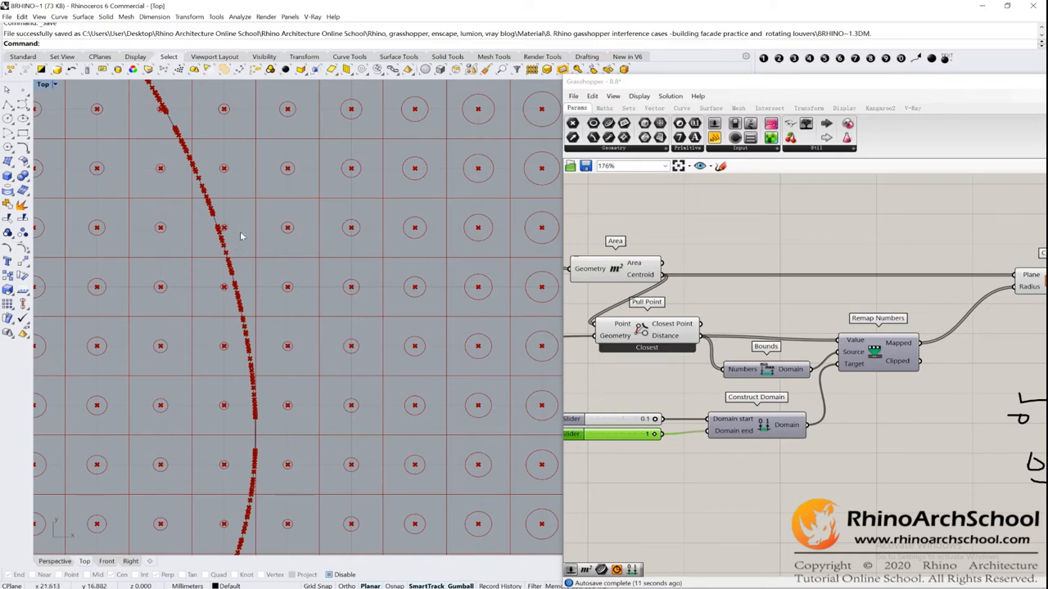
Wire the Remap Numbers Mapped output into the Circle Radius input
scroll("down", 3)
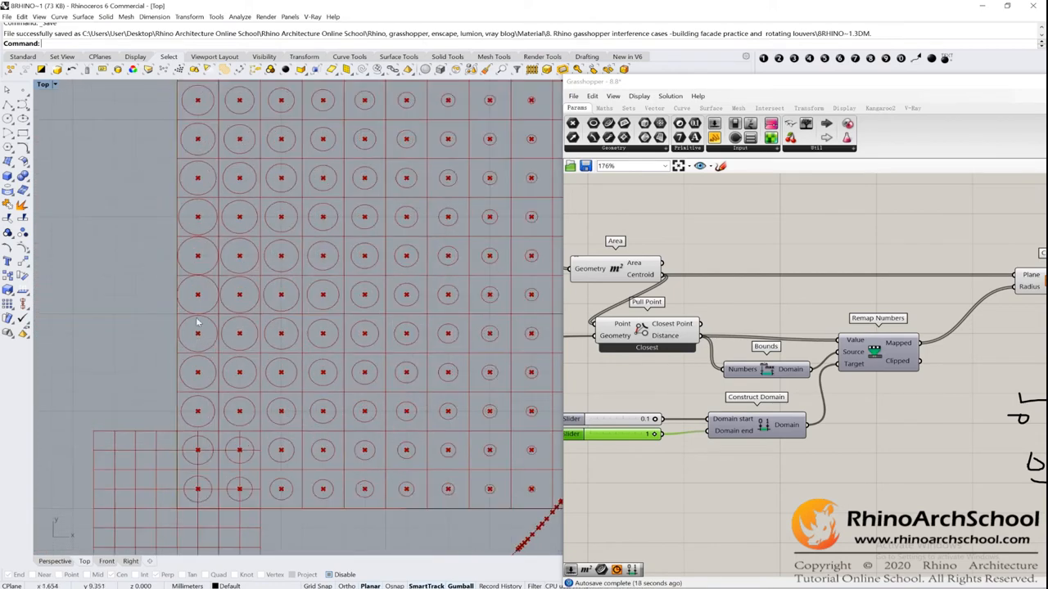
mouse_move(182, 293)
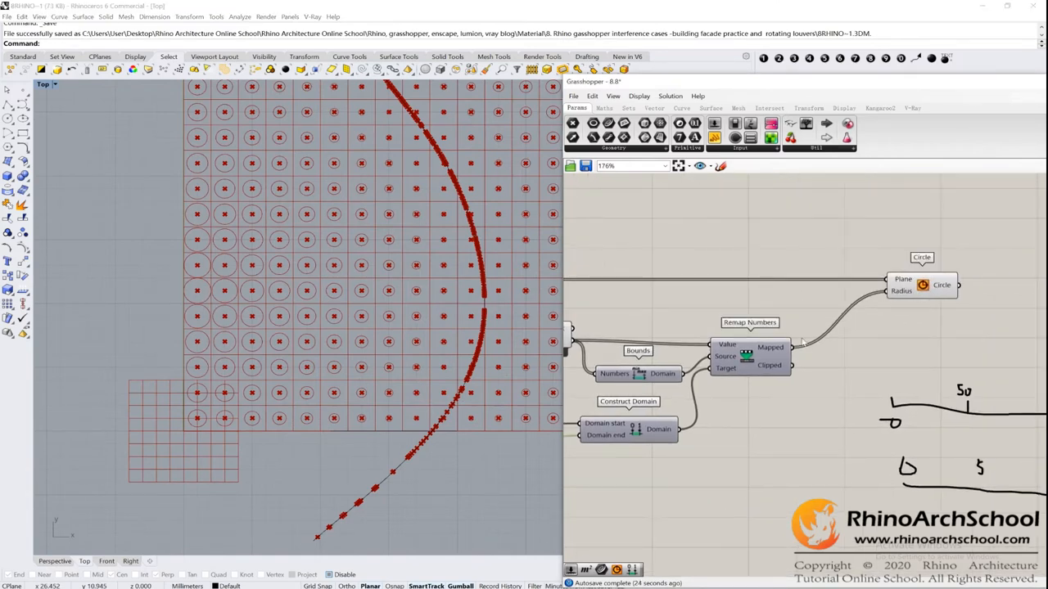
mouse_move(880, 336)
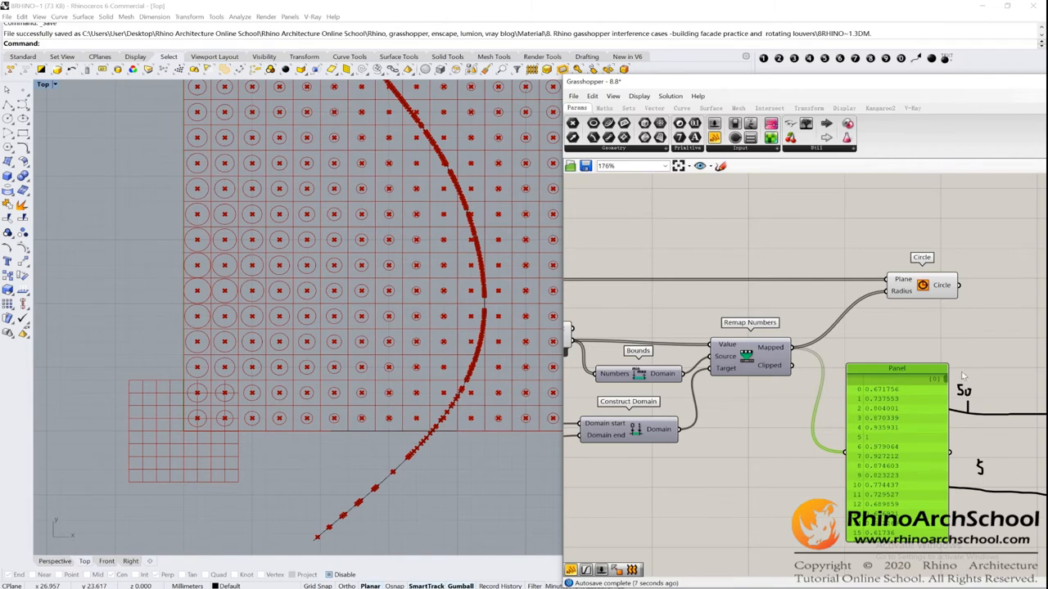
Scroll through the Panel listing the remapped values between 0.1 and 1
scroll("down", 3)
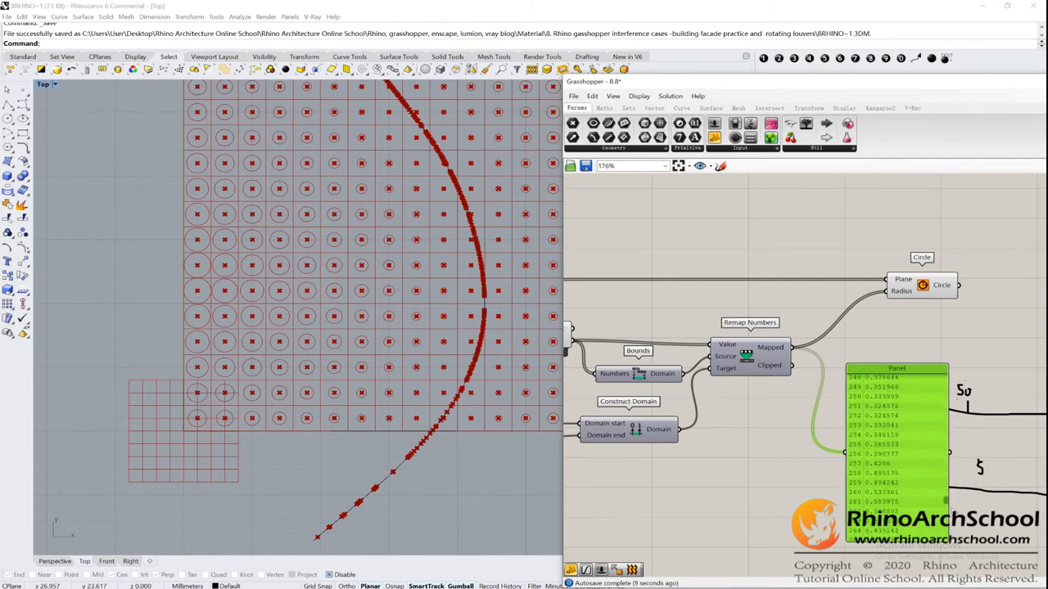
scroll("down", 3)
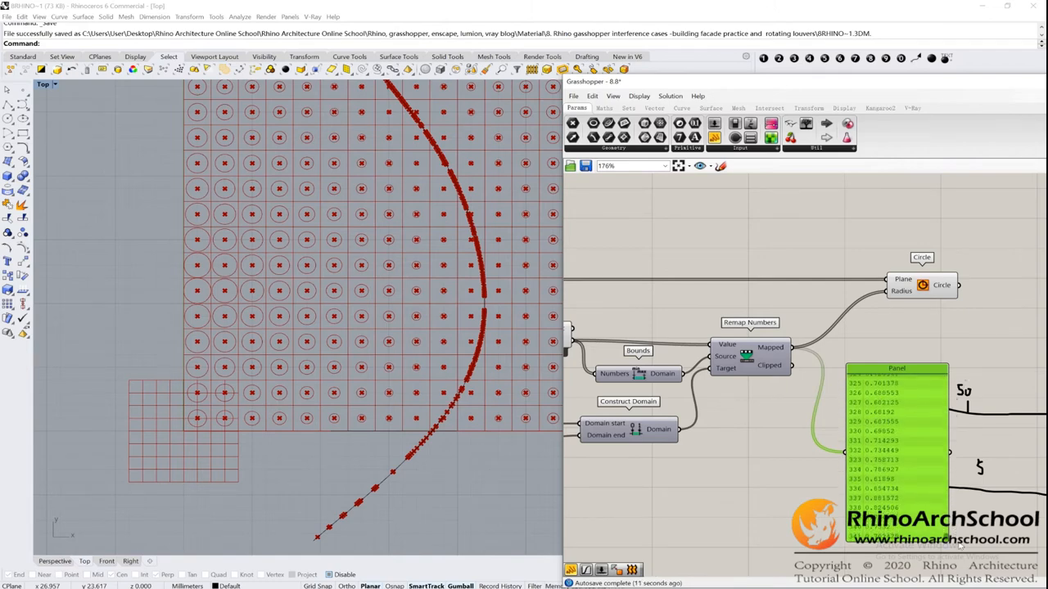
scroll("down", 3)
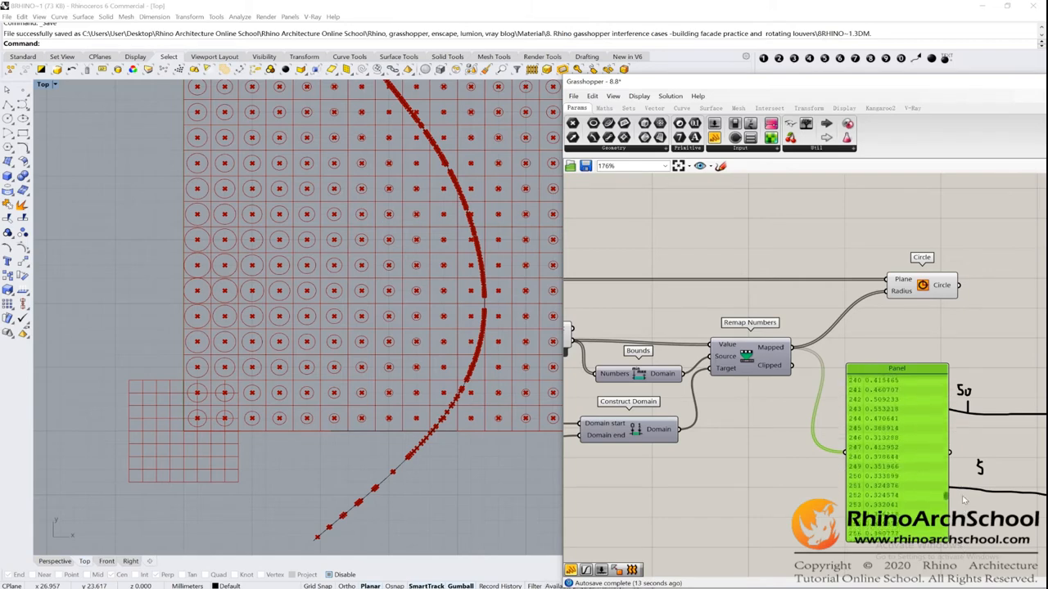
scroll("up", 3)
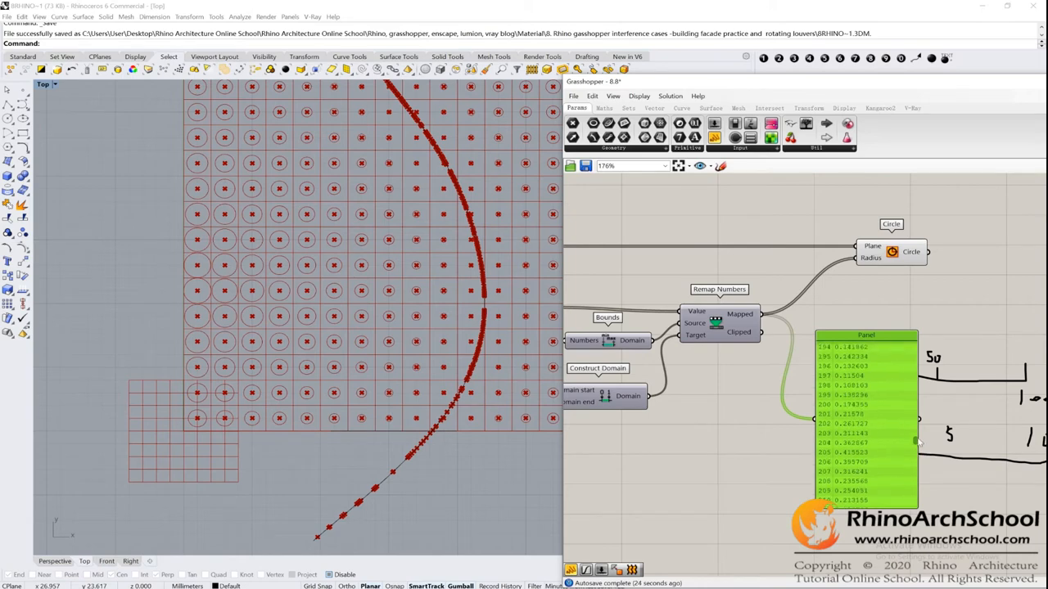
scroll("up", 3)
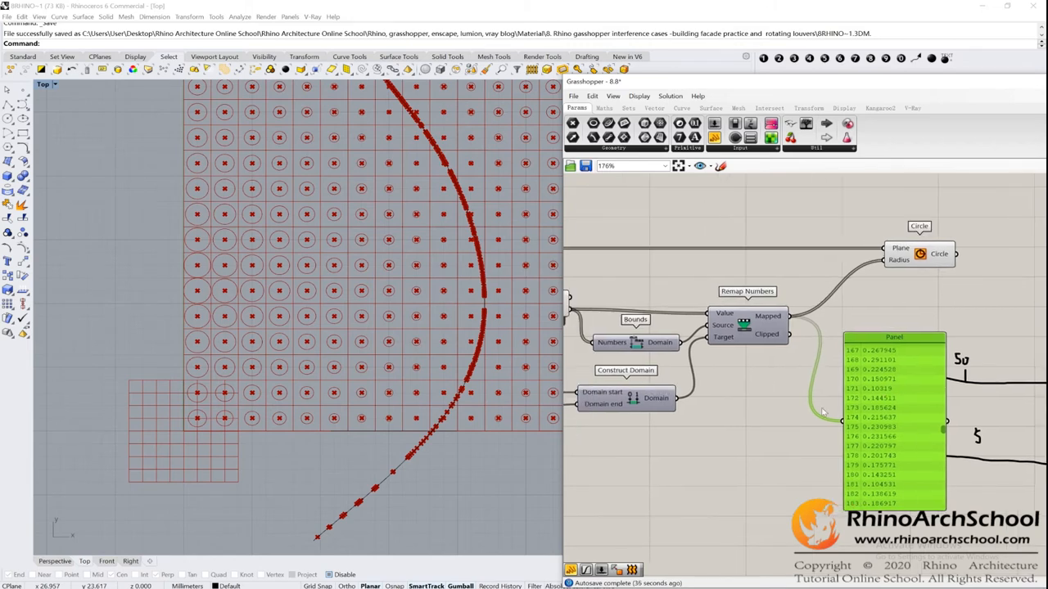
scroll("down", 3)
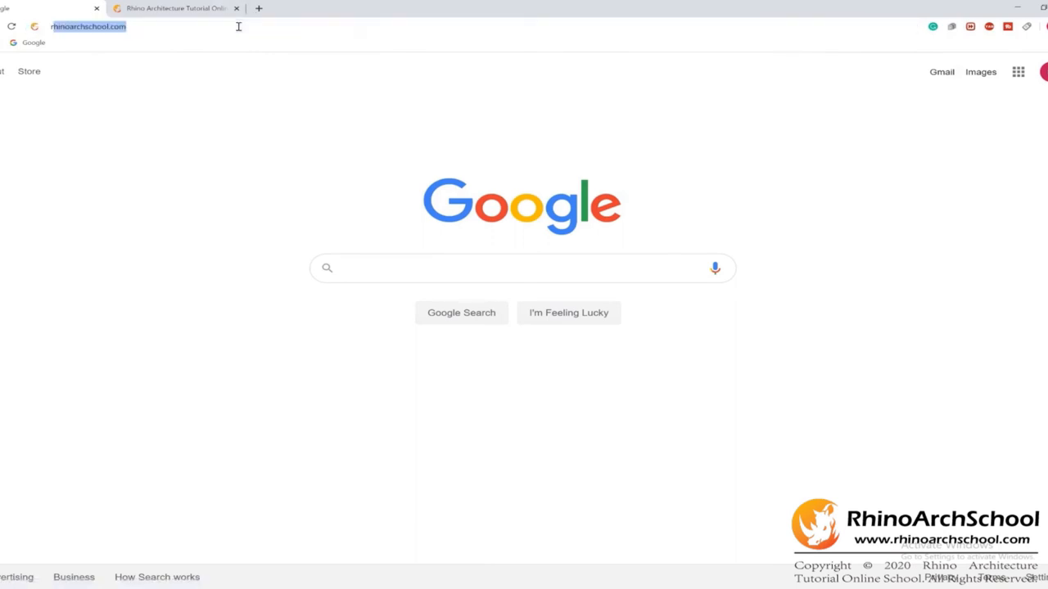
Load rhinoarchschool.com from the Chrome address bar
key("Return")
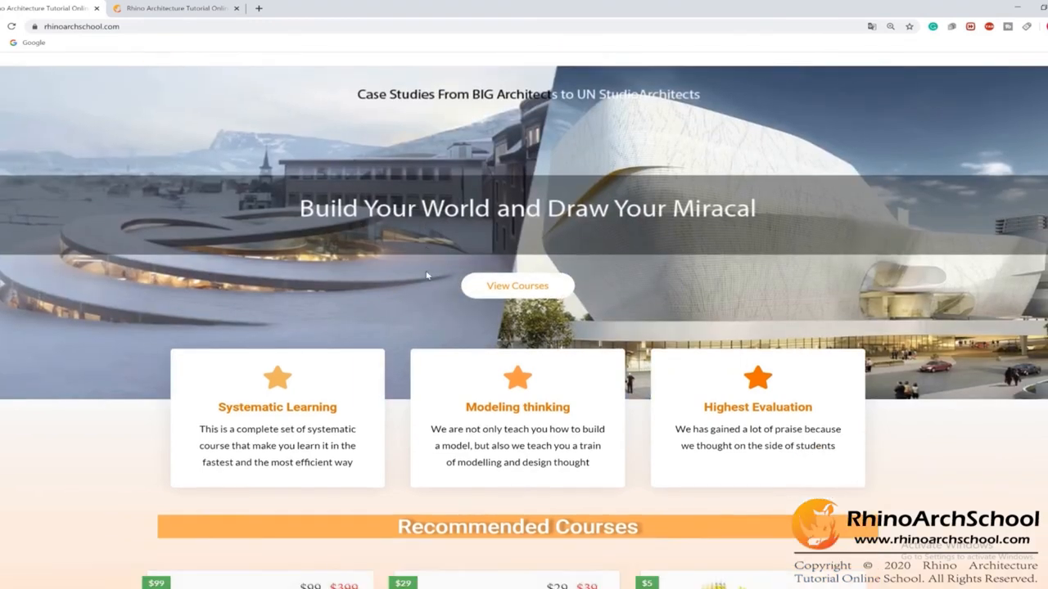
Open the 'Beginner to Advanced 2020 (Unlimited)' course page from Recommended Courses
scroll("down", 3)
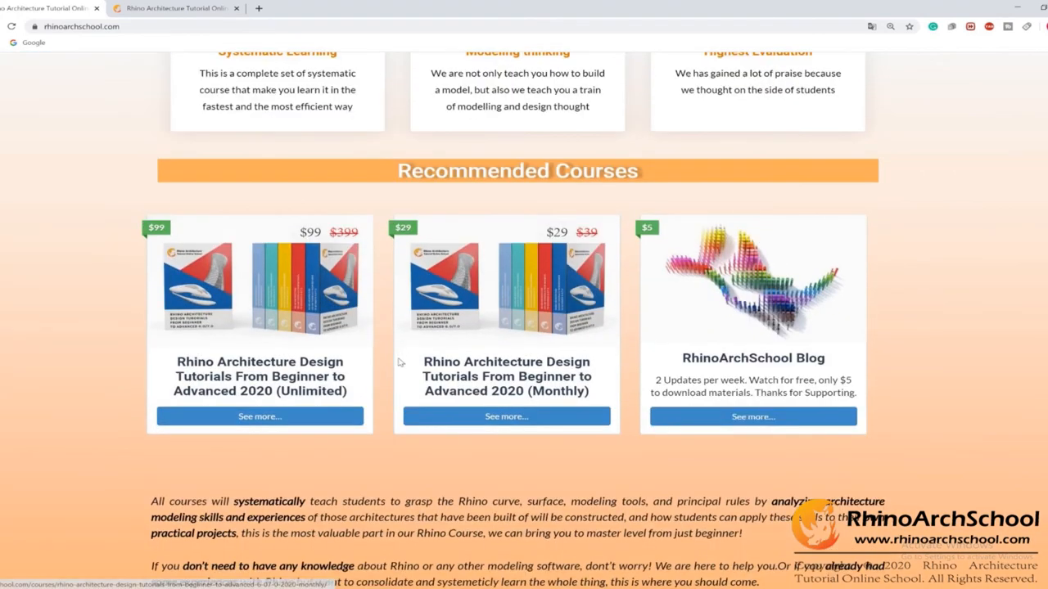
double_click(313, 391)
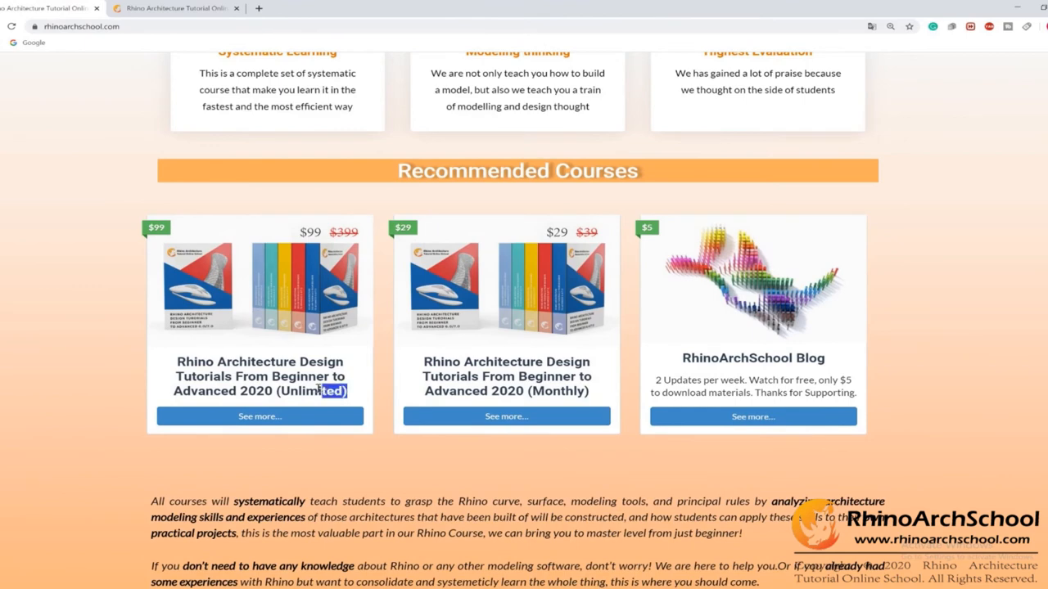
double_click(311, 390)
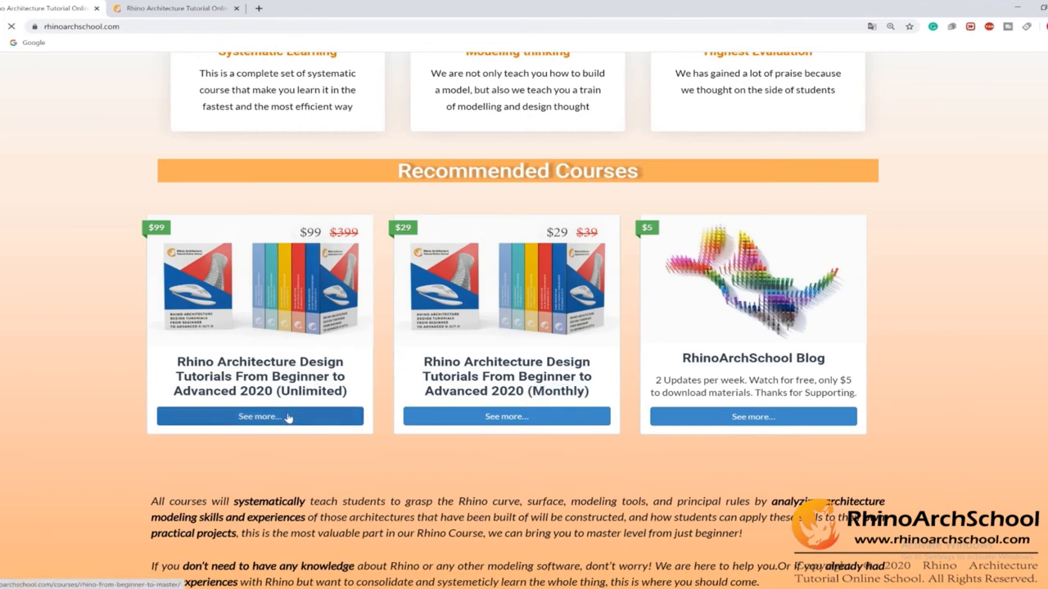
left_click(260, 416)
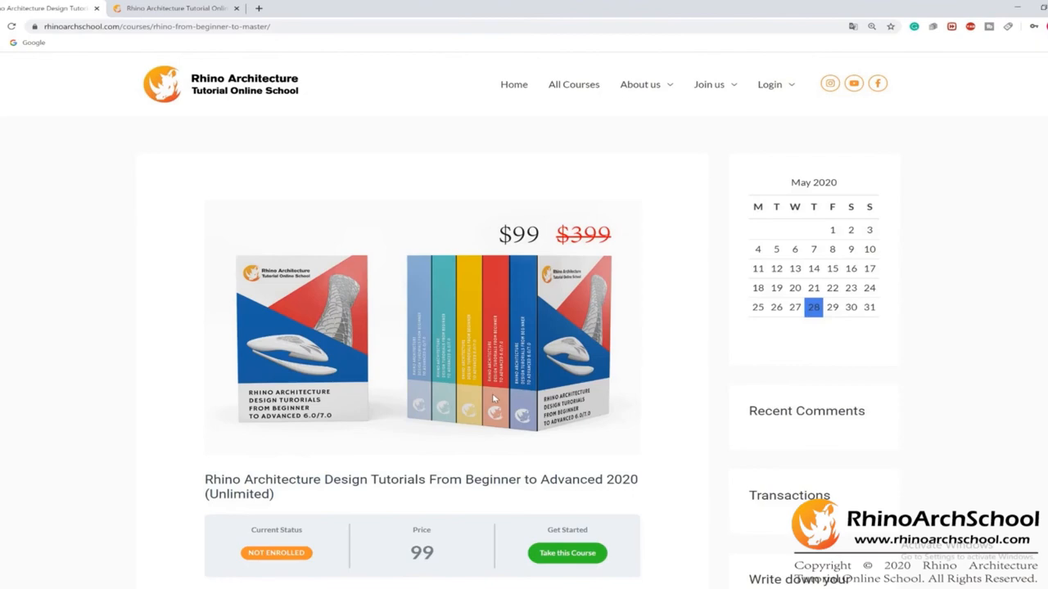
Show the Unlimited course's Materials tab and scroll through its introduction and project showcase
scroll("down", 3)
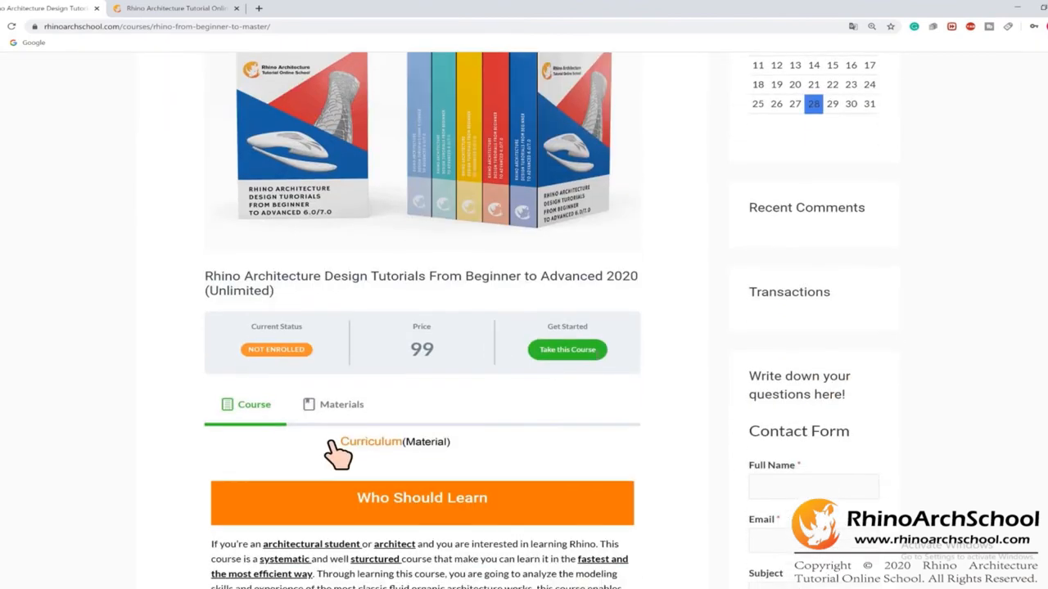
left_click(342, 404)
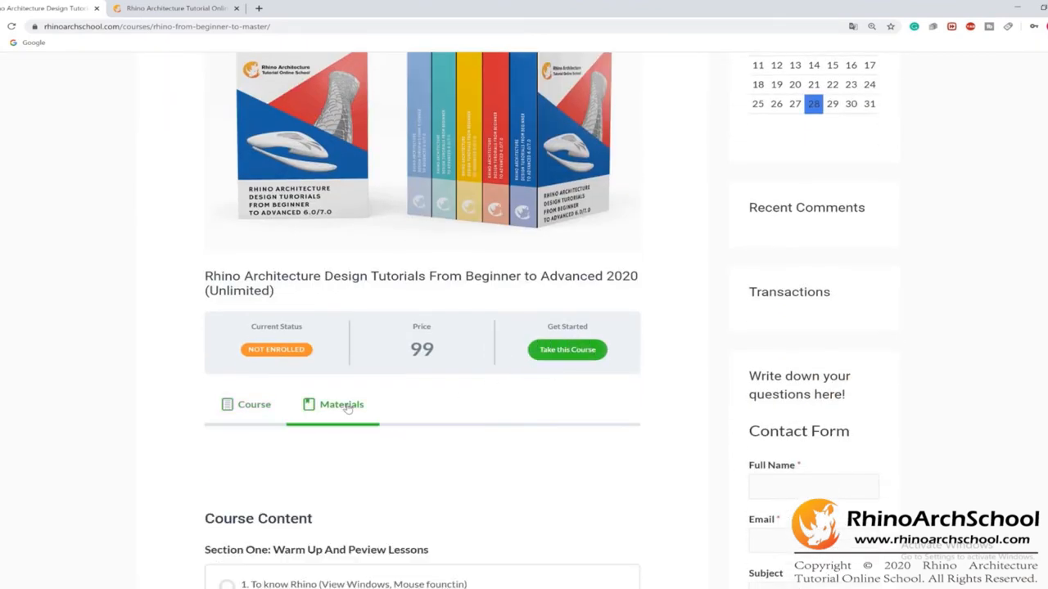
scroll("down", 3)
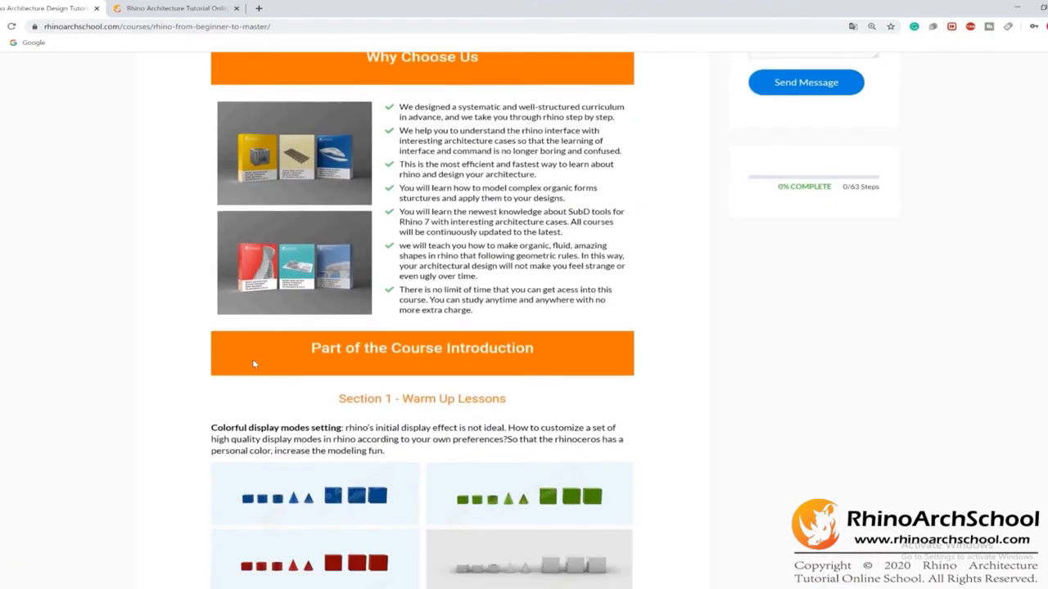
scroll("down", 3)
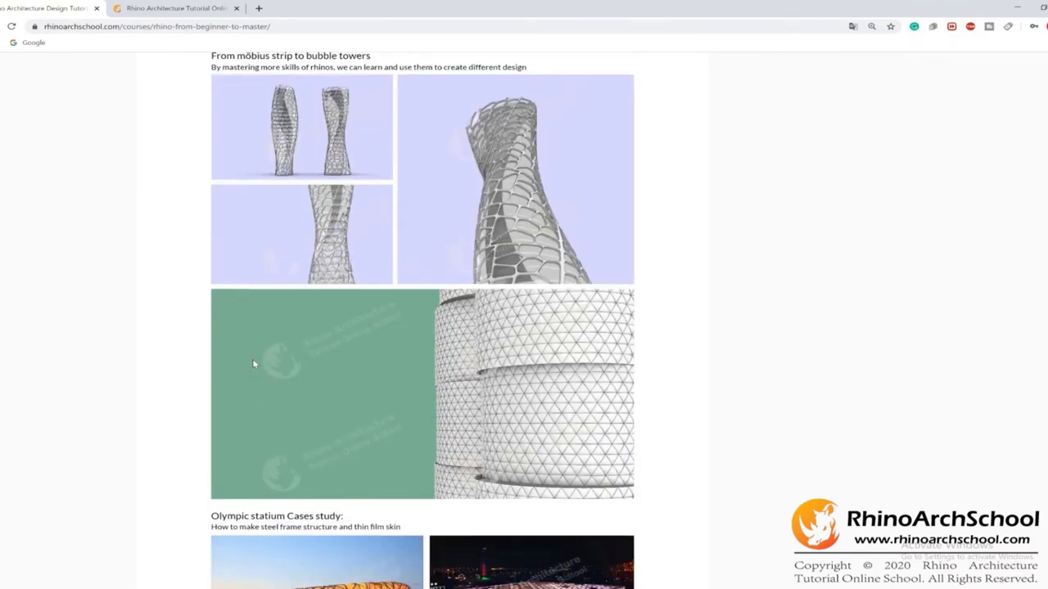
scroll("down", 3)
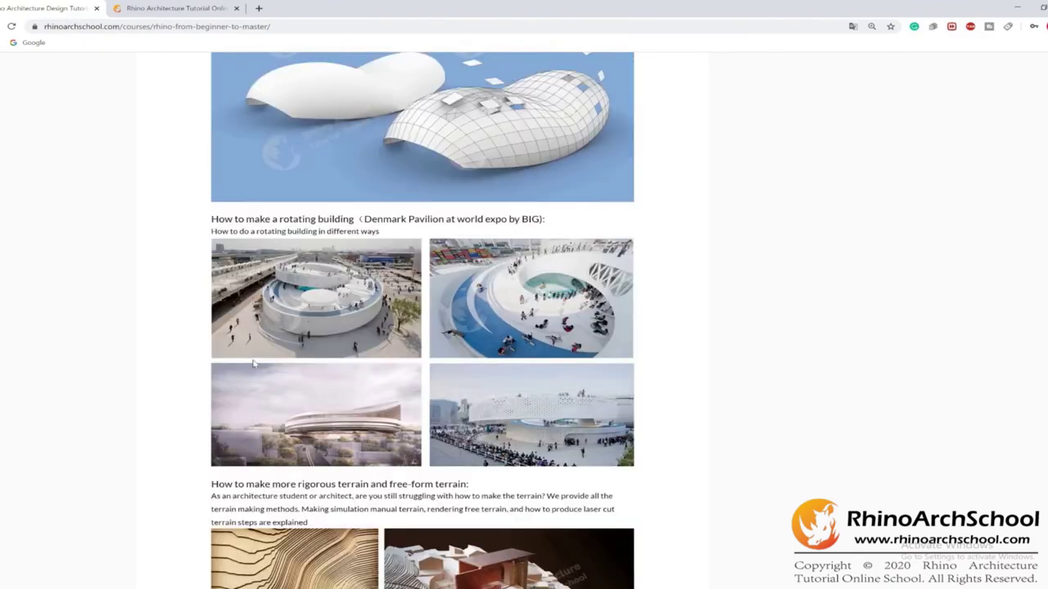
scroll("down", 3)
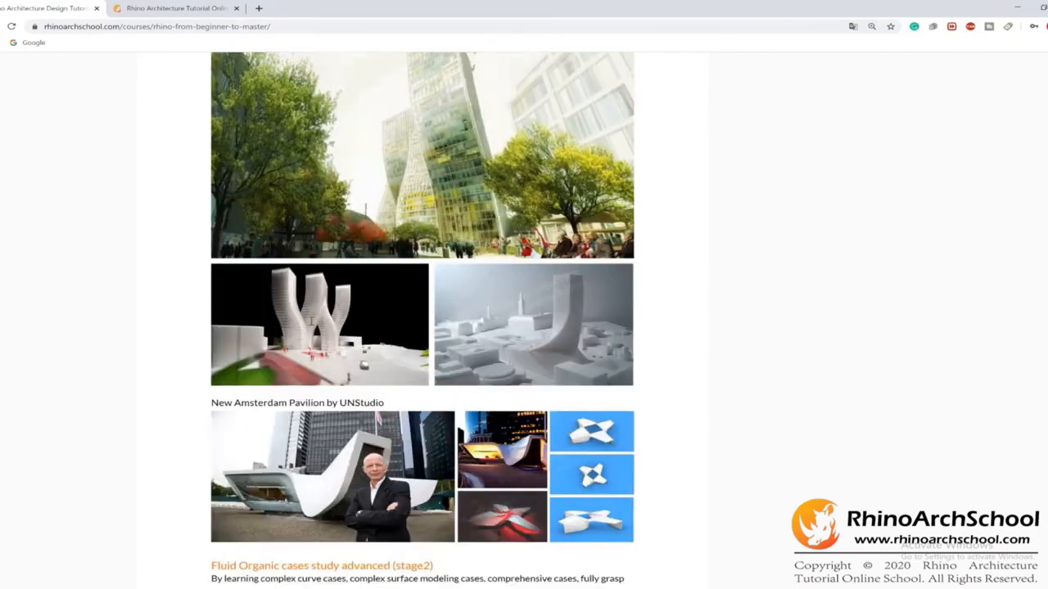
scroll("down", 3)
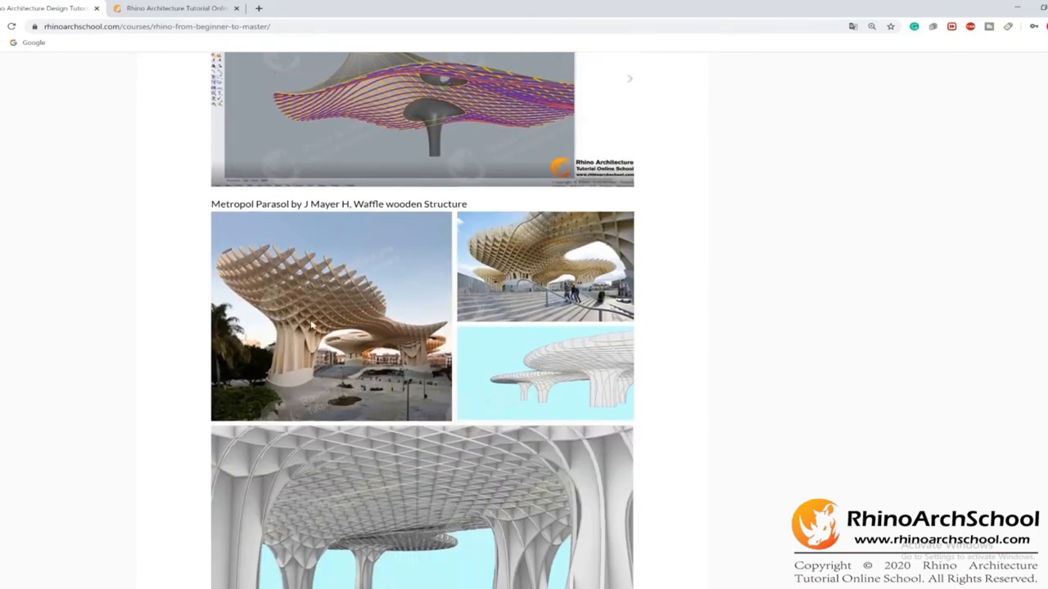
scroll("down", 3)
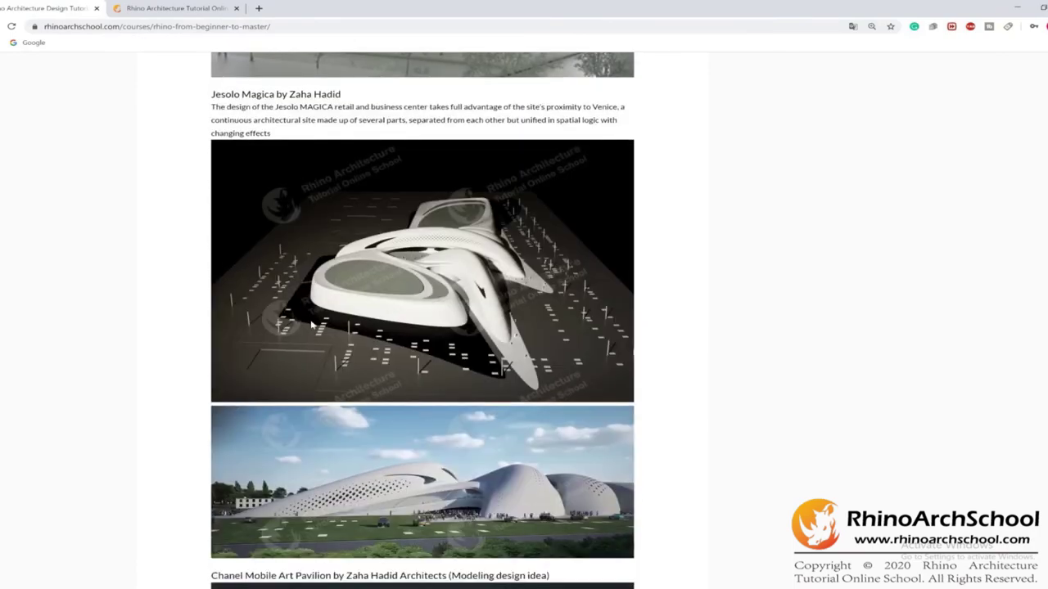
scroll("down", 3)
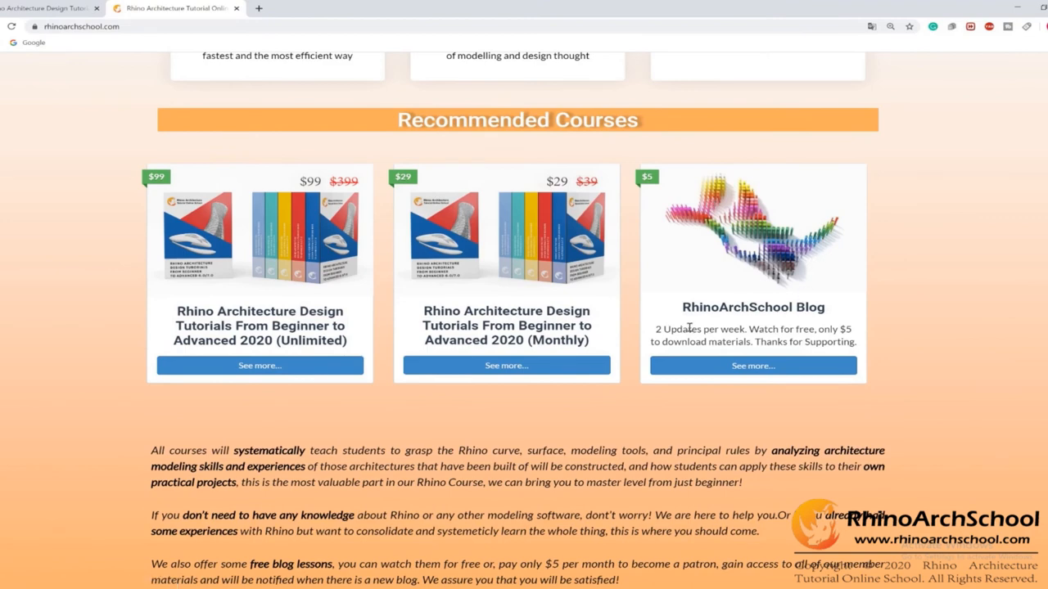
mouse_move(775, 306)
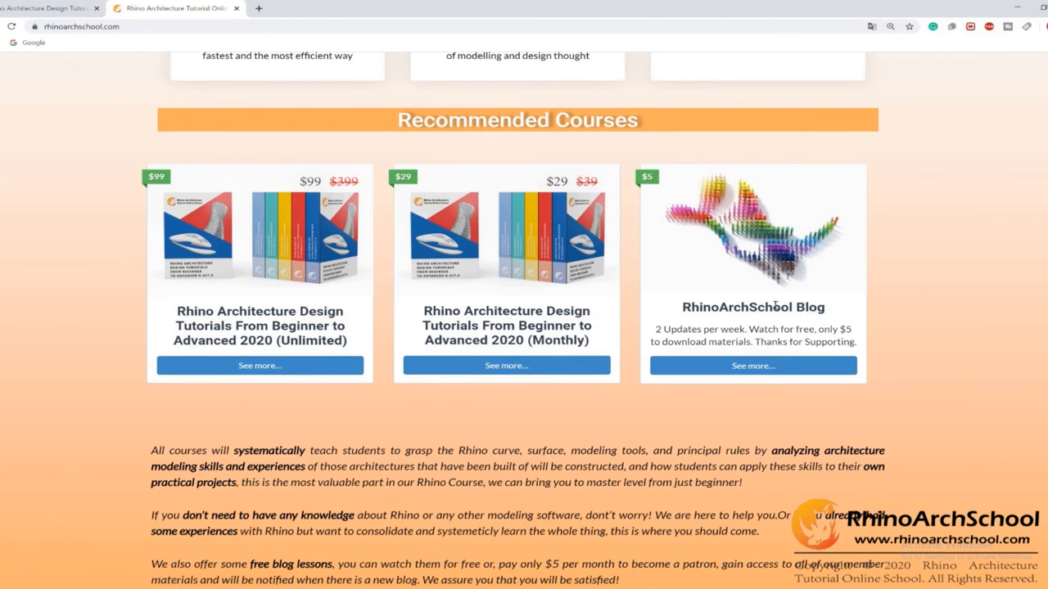
mouse_move(661, 327)
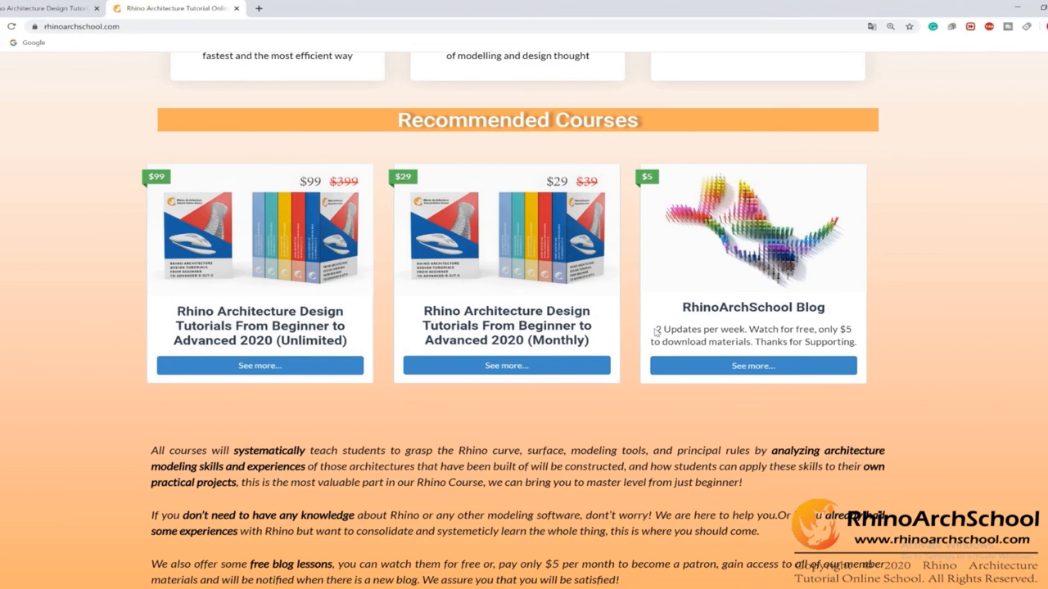
mouse_move(658, 333)
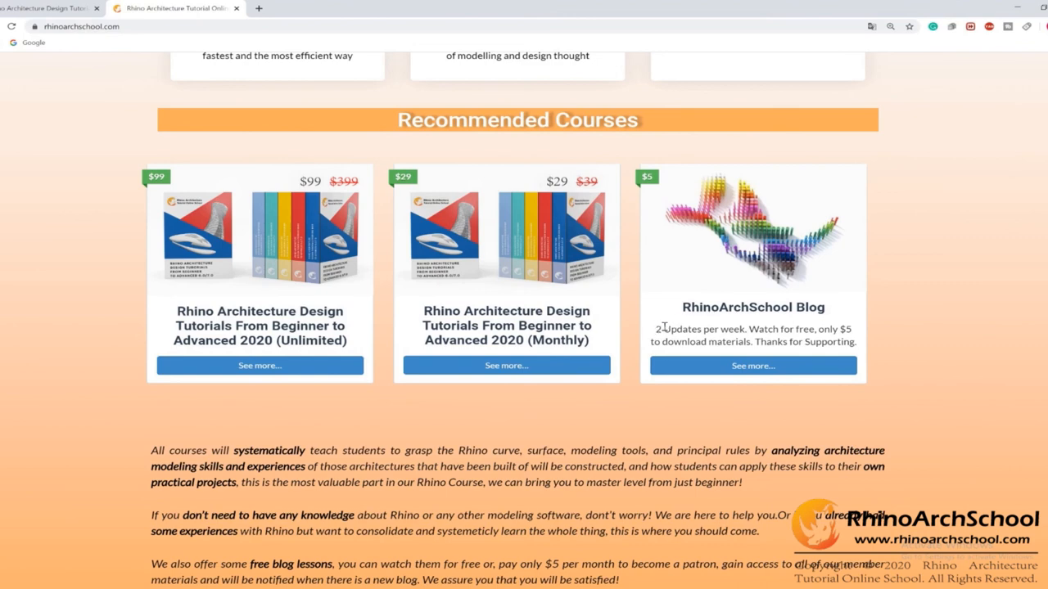